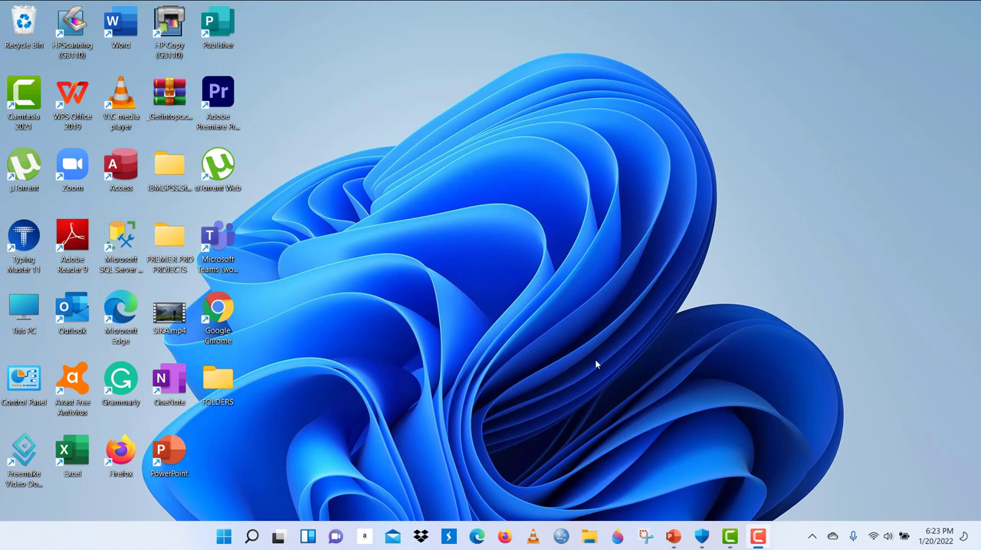
mouse_move(664, 475)
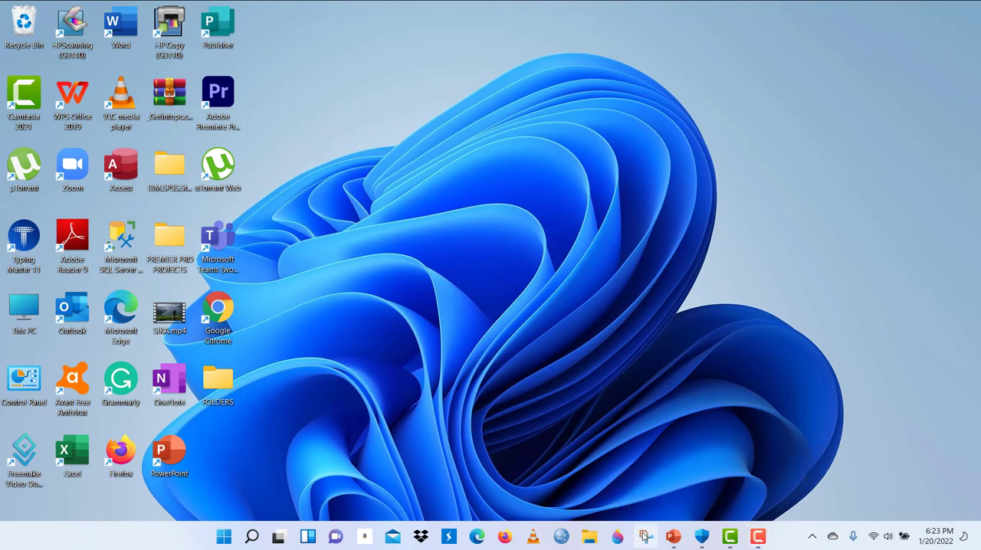
Step: Launch Snipping Tool, set its mode to free-form snip, and close it again
click(646, 536)
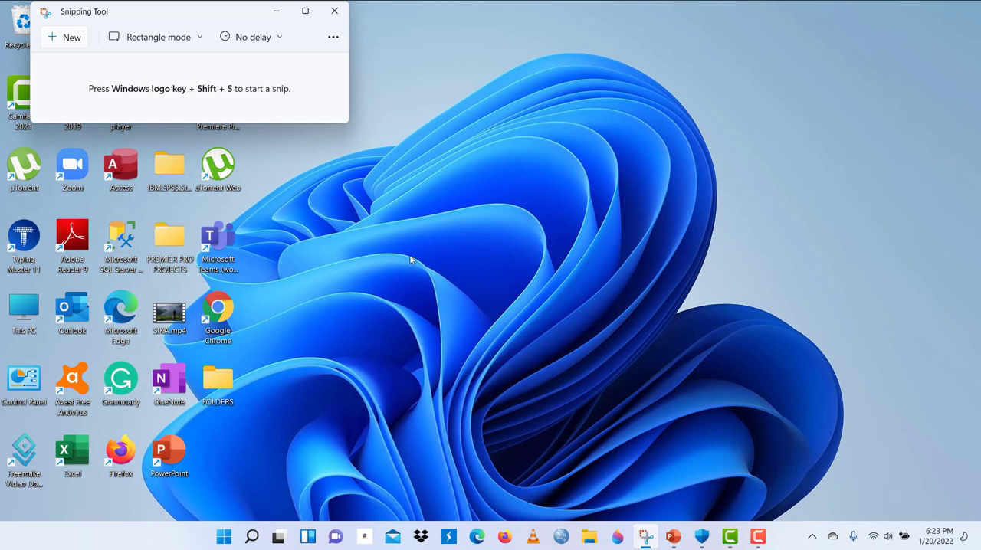
mouse_move(166, 77)
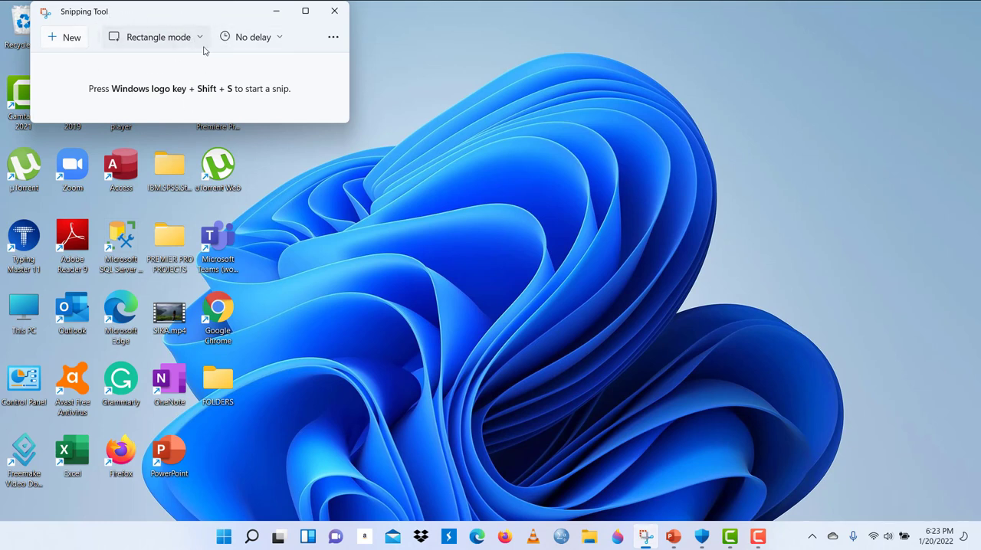
click(159, 36)
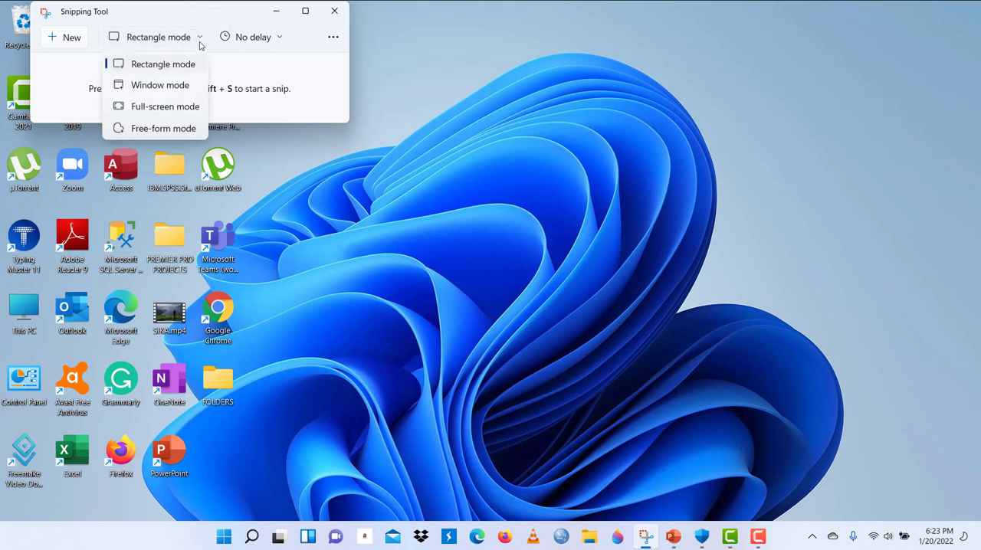
mouse_move(169, 88)
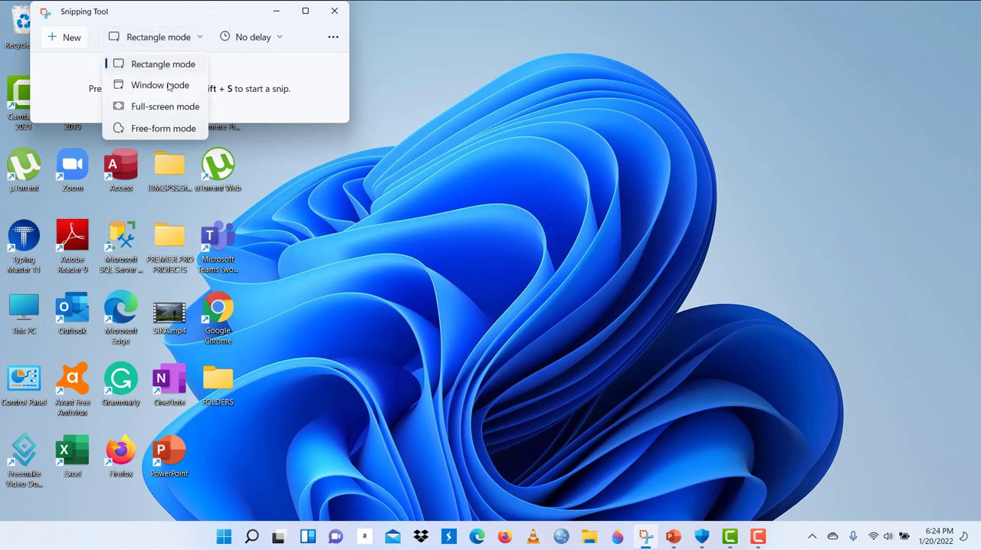
click(164, 129)
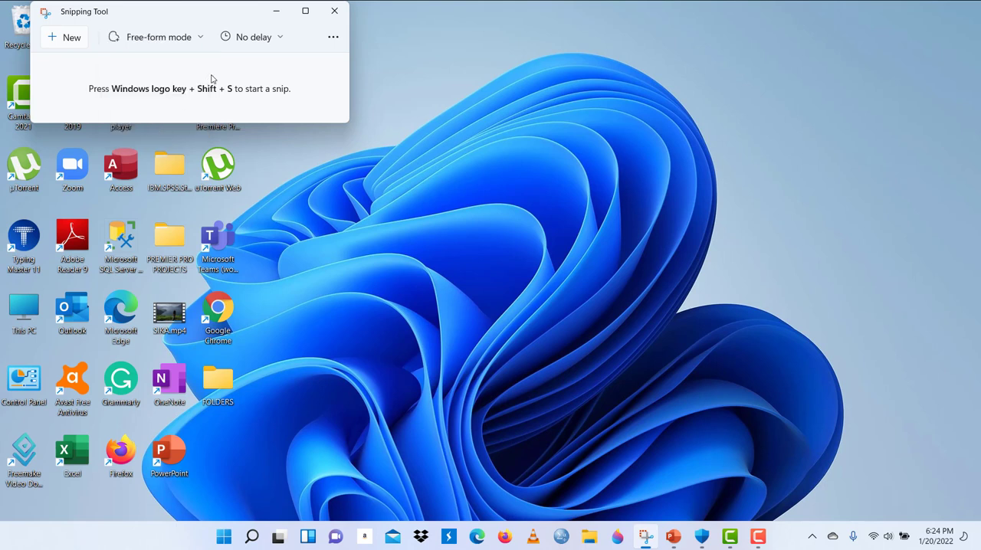
click(159, 37)
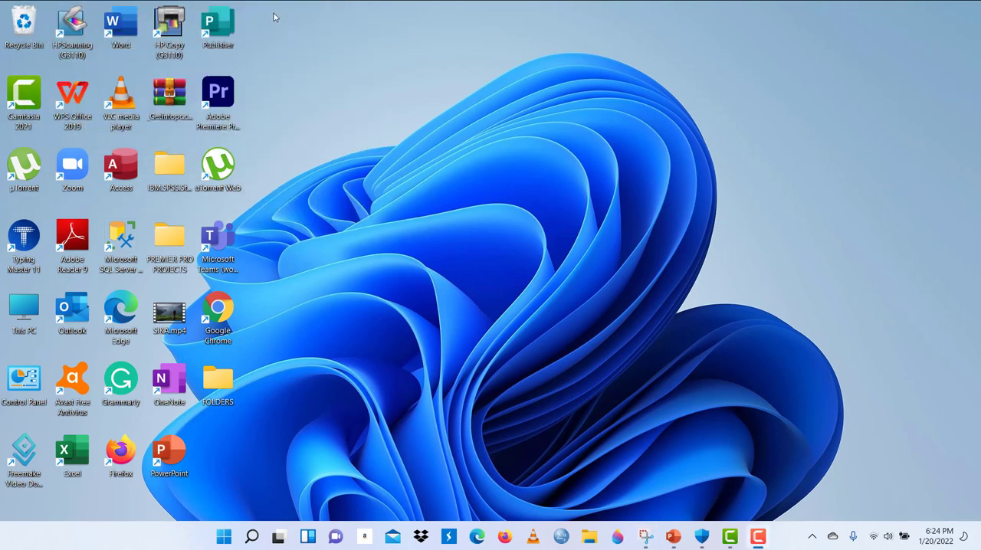
mouse_move(322, 48)
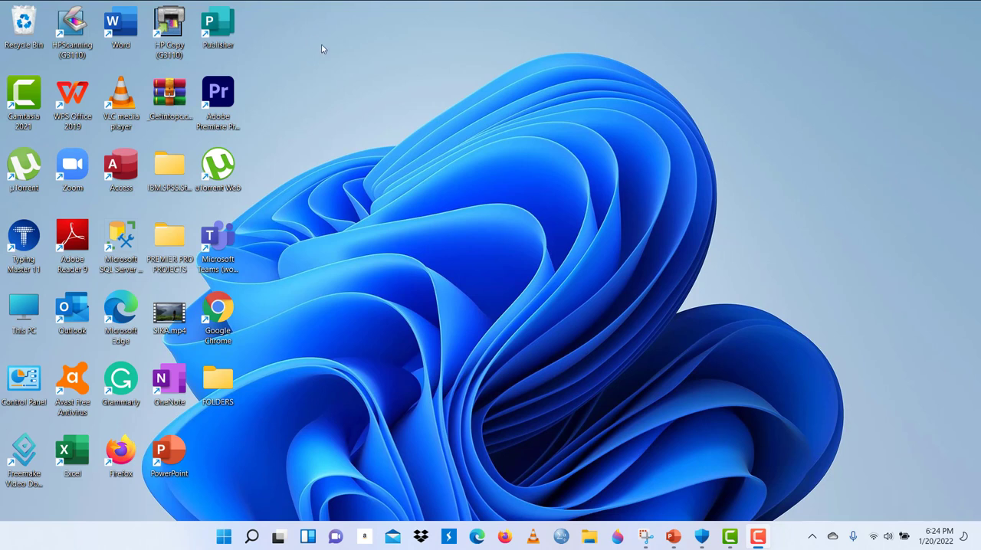
mouse_move(632, 139)
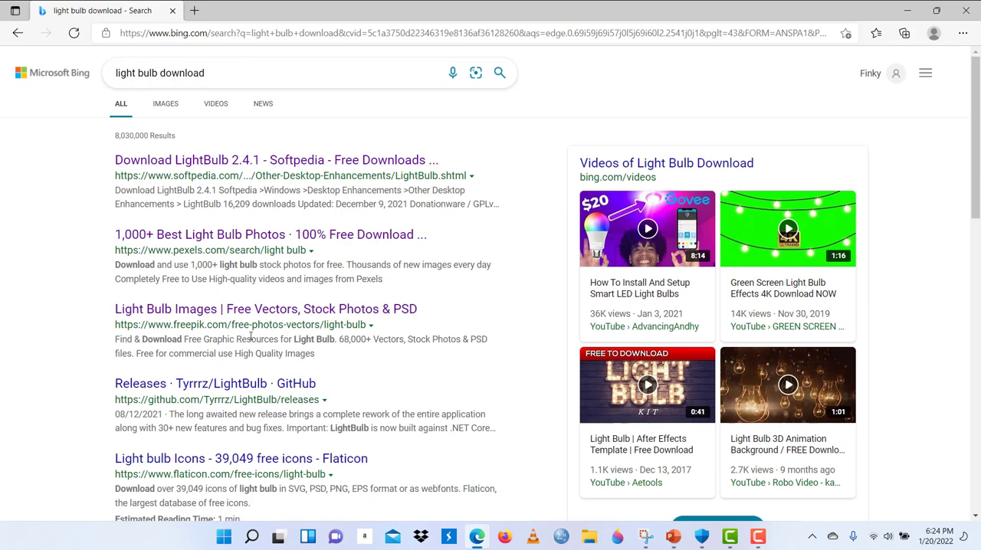
Step: Open the Freepik 'Light Bulb Images' result and bring Snipping Tool back up over the page
click(267, 310)
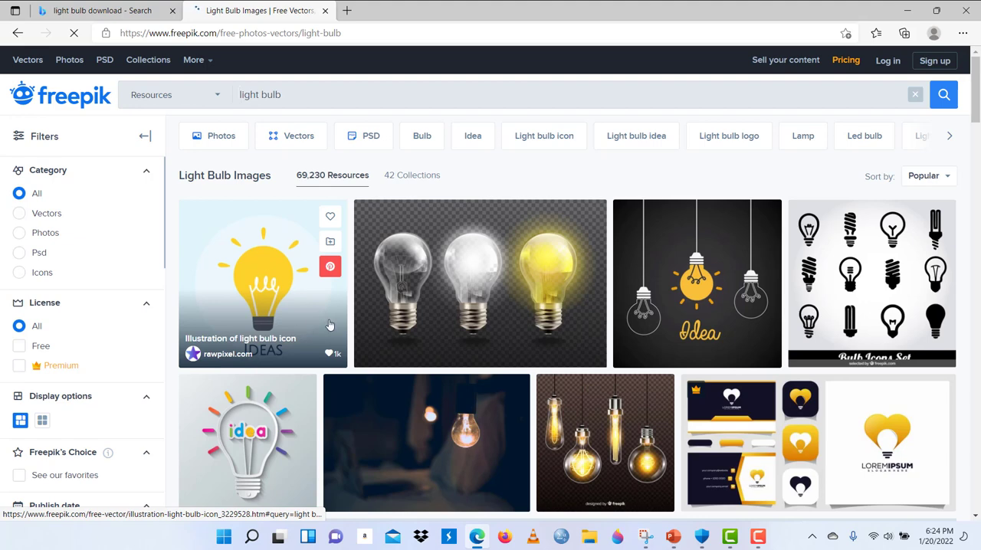
mouse_move(329, 341)
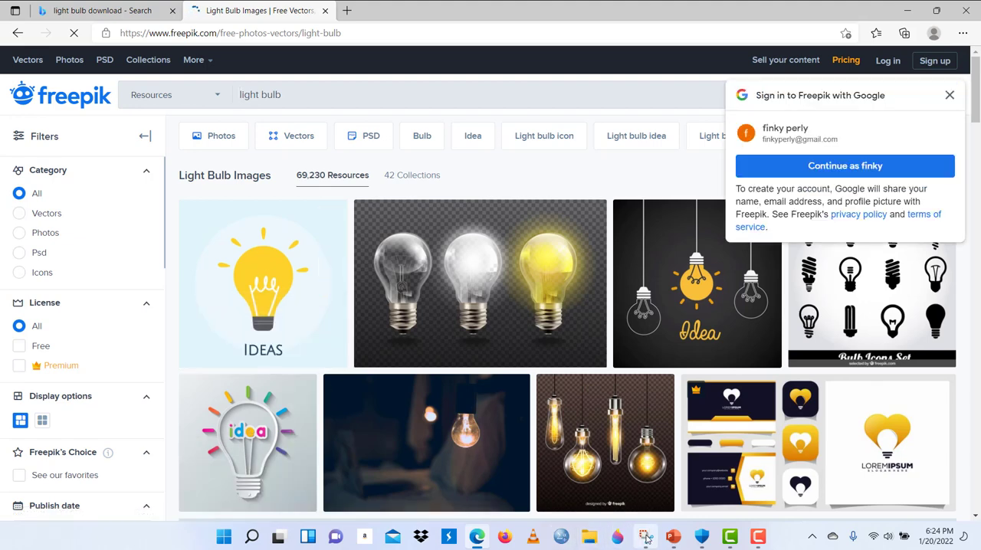
click(647, 536)
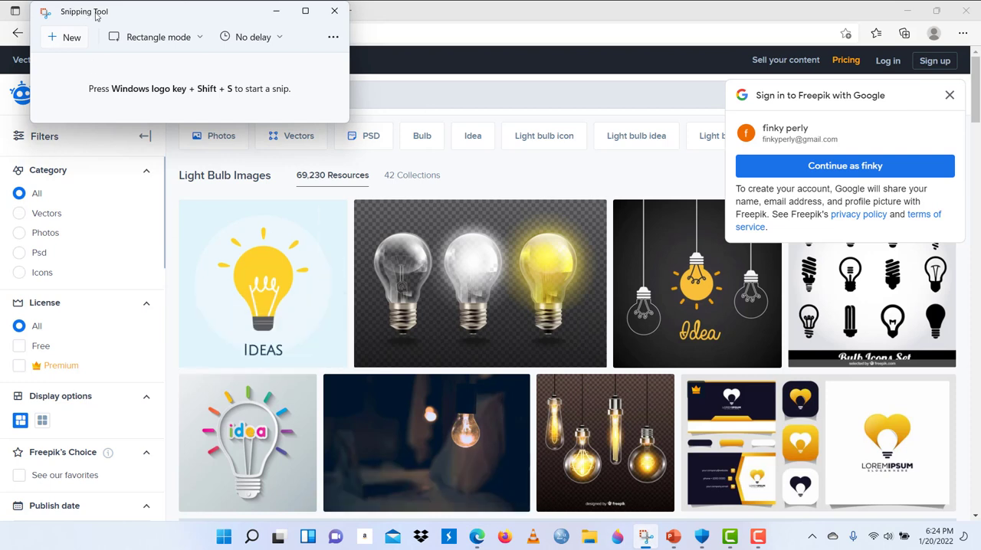
mouse_move(101, 98)
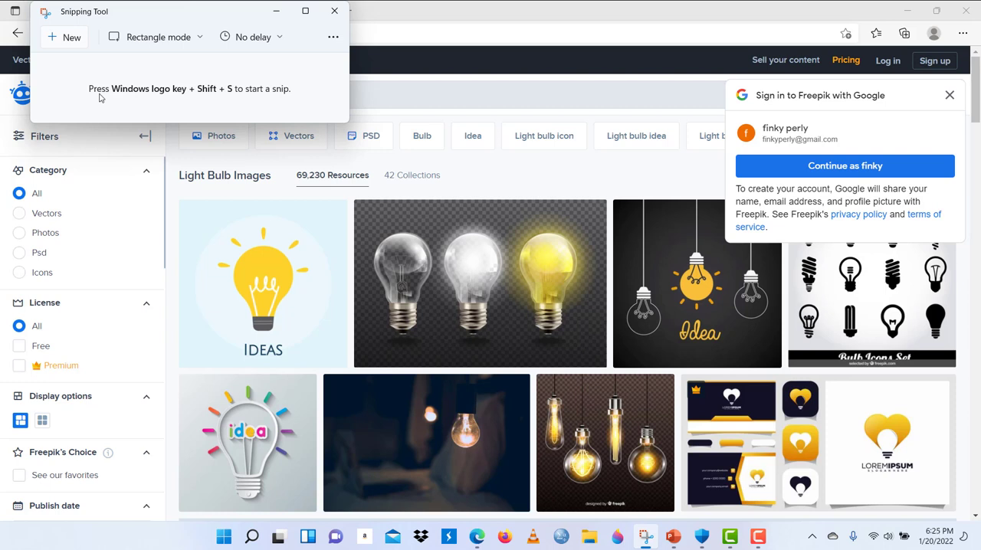
mouse_move(165, 92)
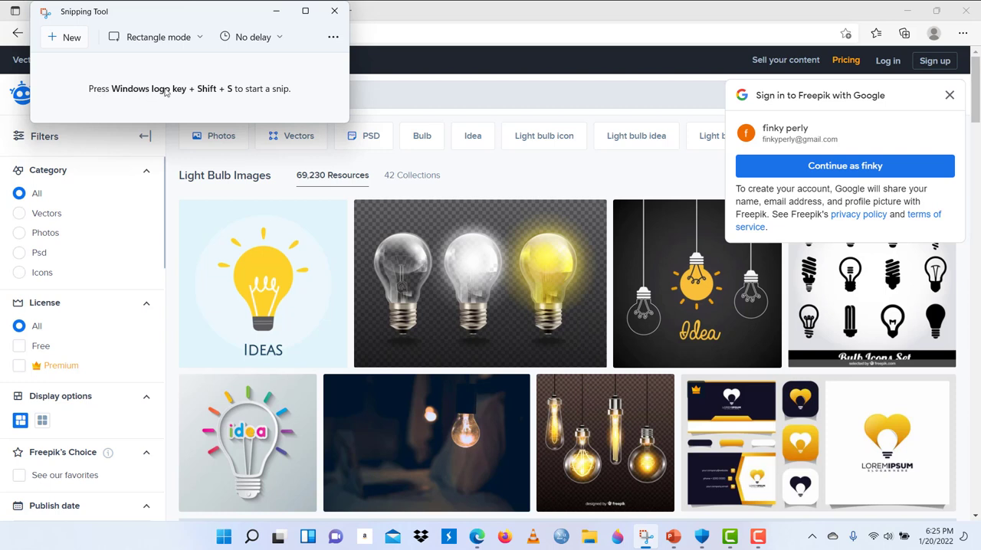
mouse_move(211, 95)
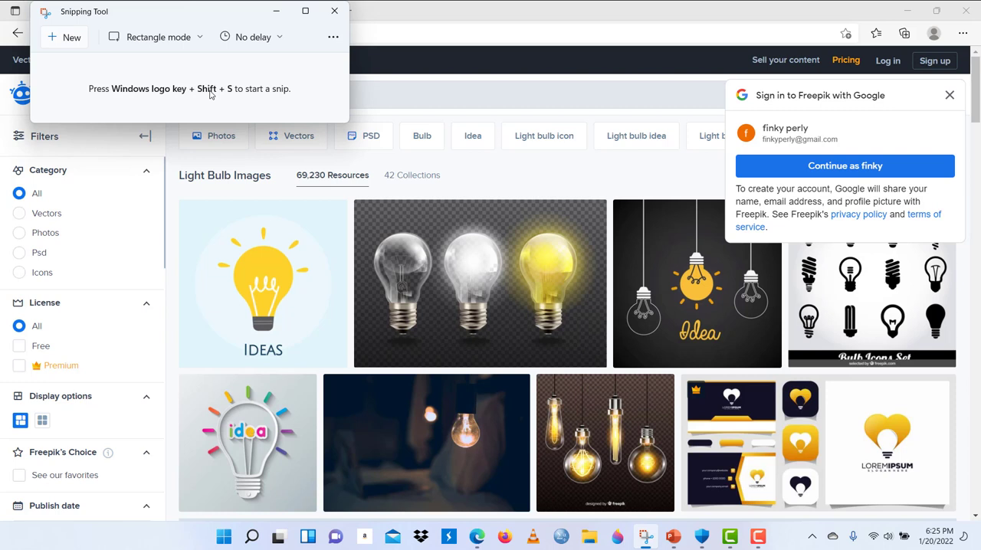
mouse_move(227, 92)
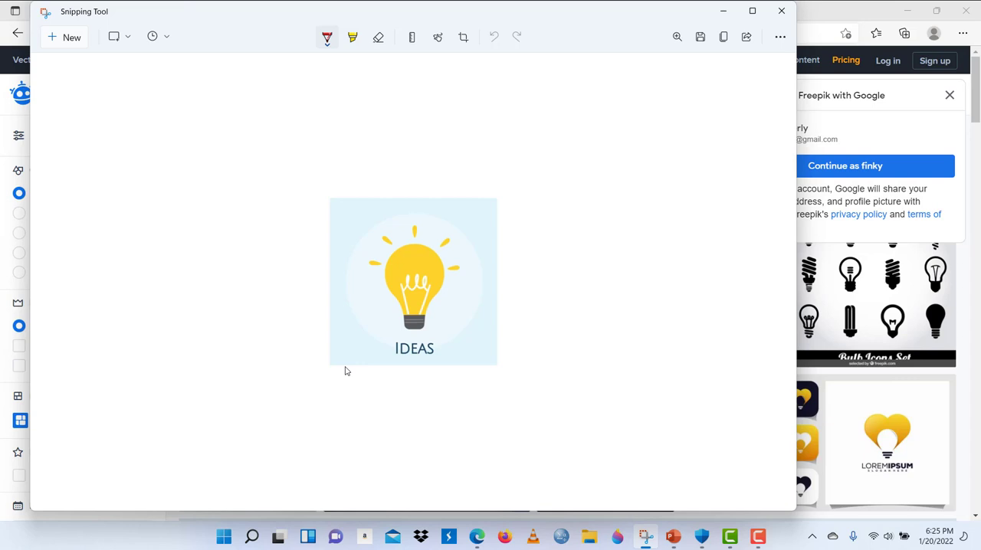
mouse_move(656, 273)
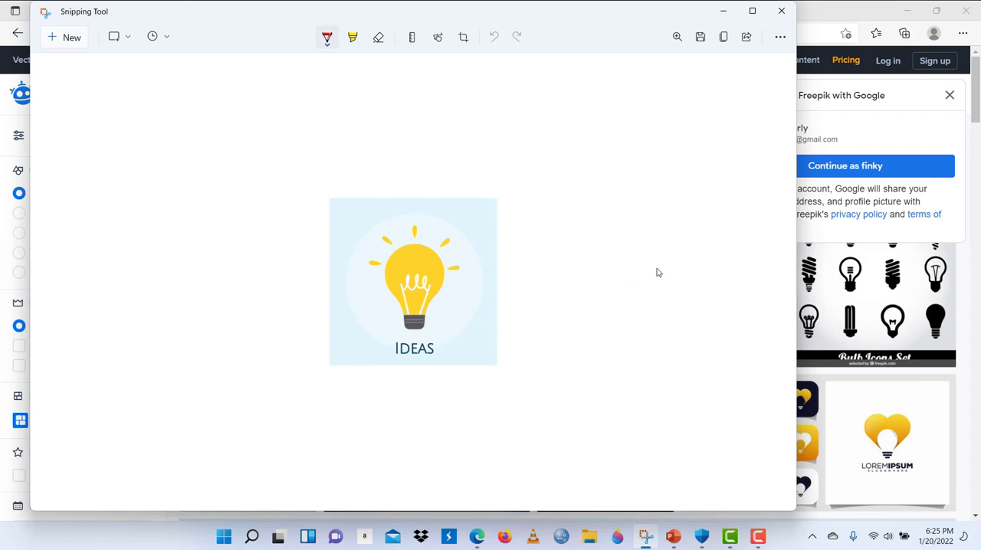
mouse_move(677, 268)
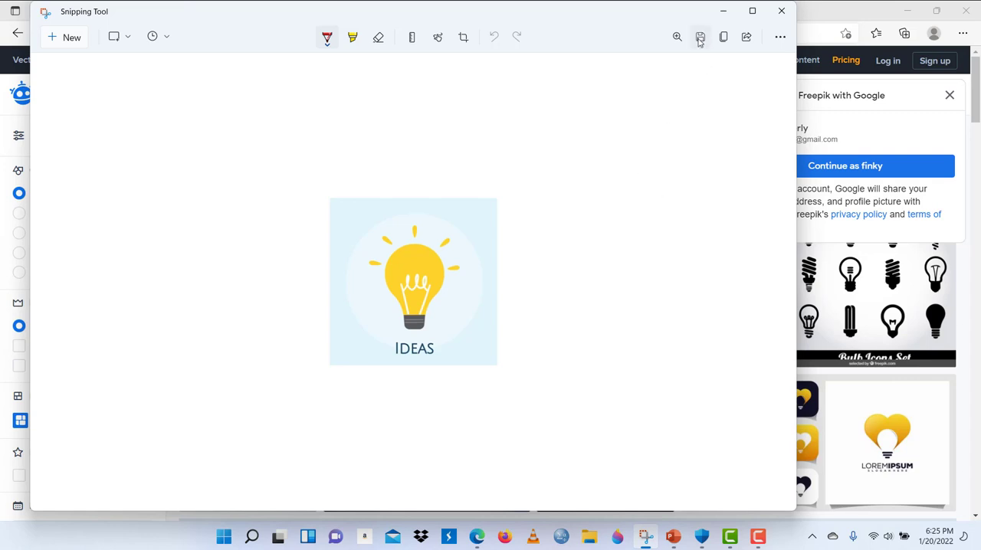
Step: Save the bulb snip as ORANGE LIGHT BULB.png in the Light bulb pictures folder
click(699, 37)
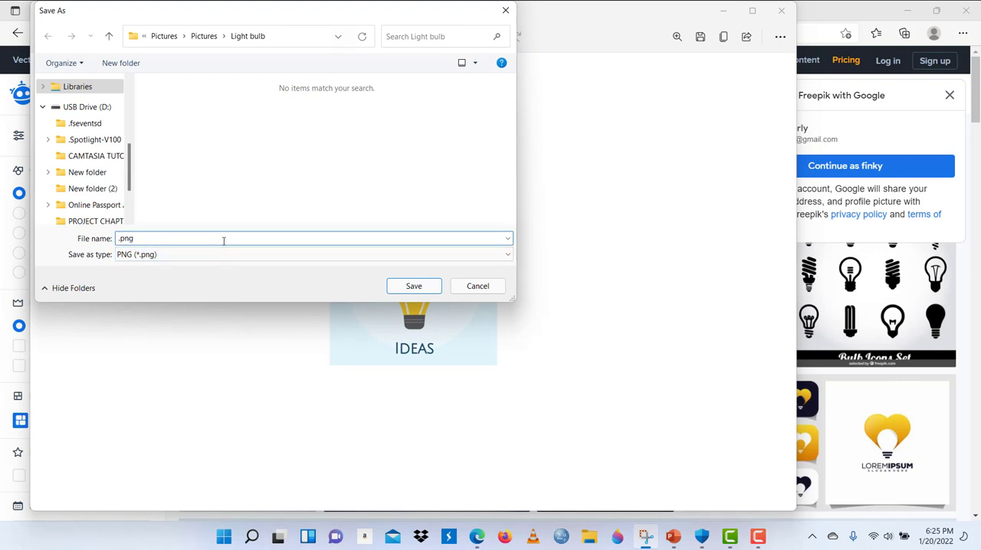
text(ORANGE L)
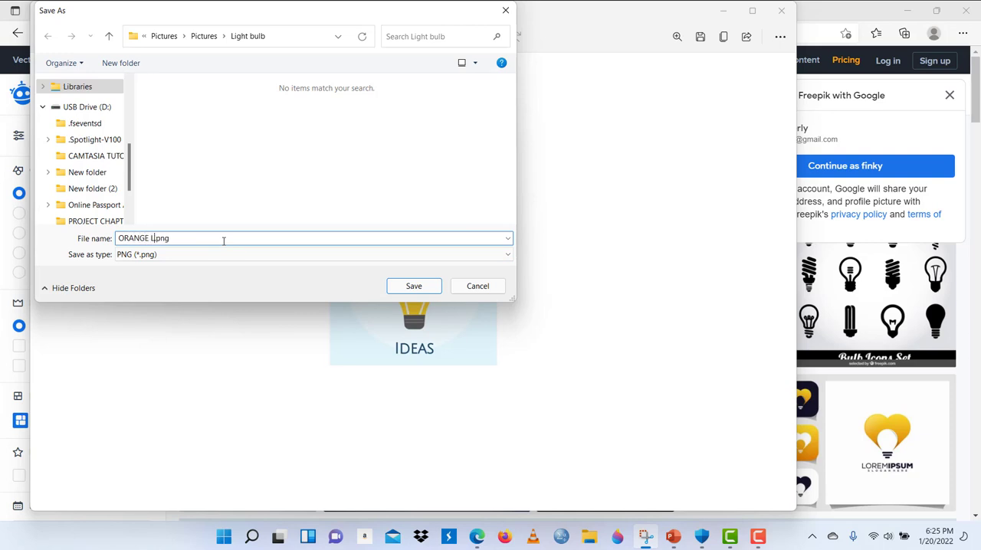
text(IG)
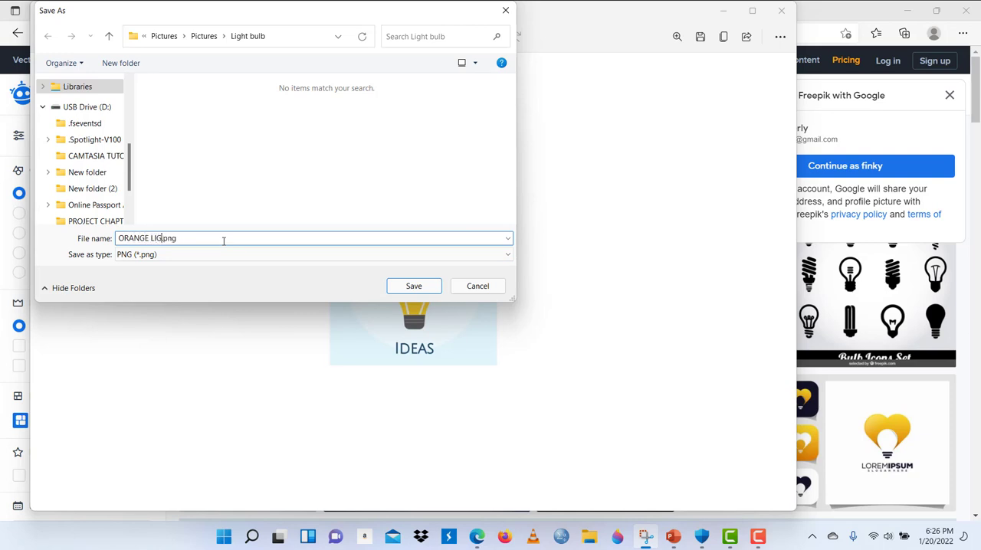
text(HT BULB)
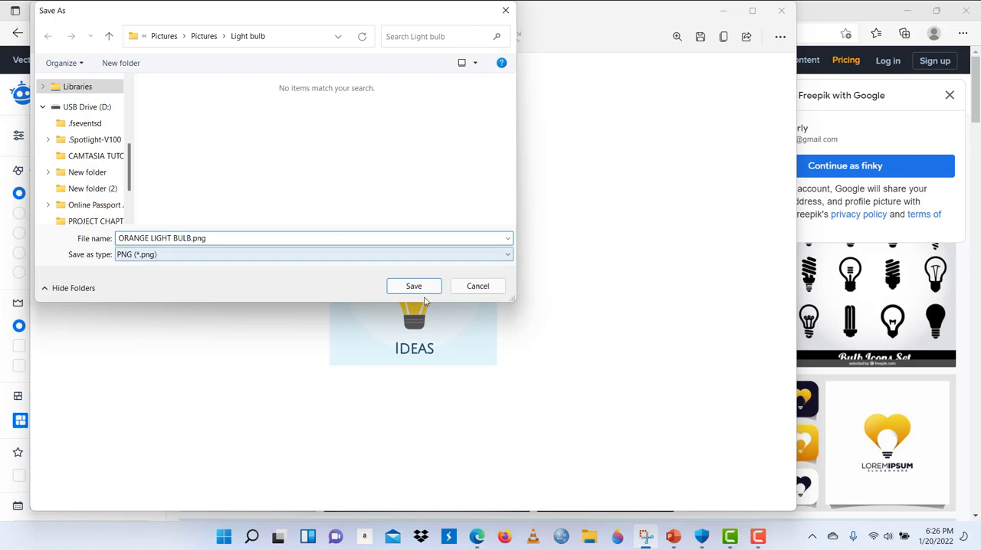
click(414, 285)
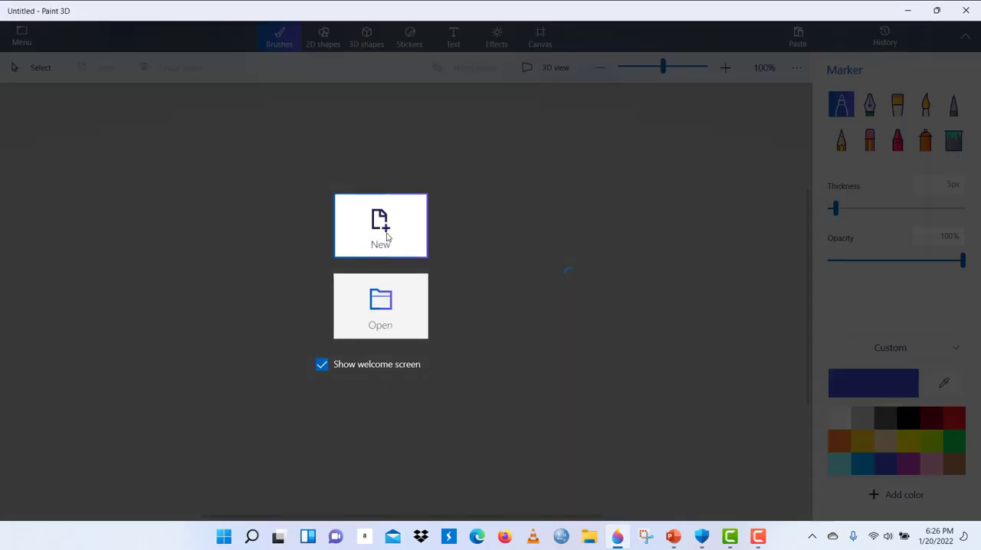
Step: Start a new project and open ORANGE LIGHT BULB.png from the Light bulb folder onto the canvas
click(380, 225)
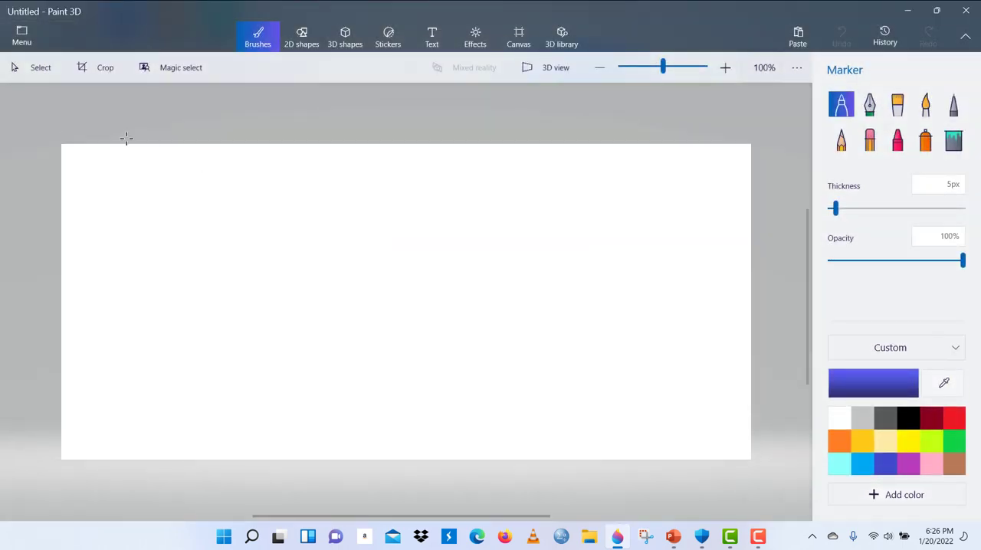
click(21, 34)
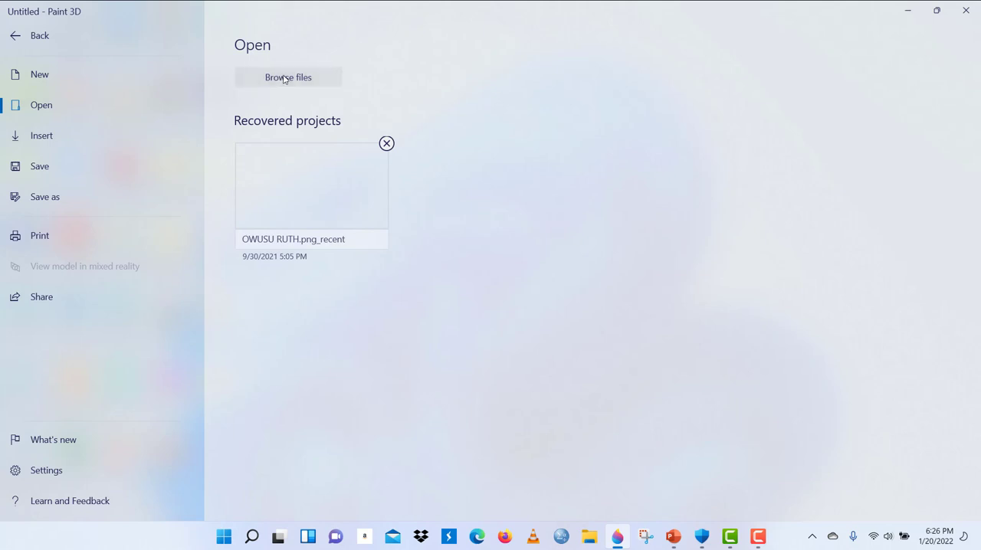
click(289, 79)
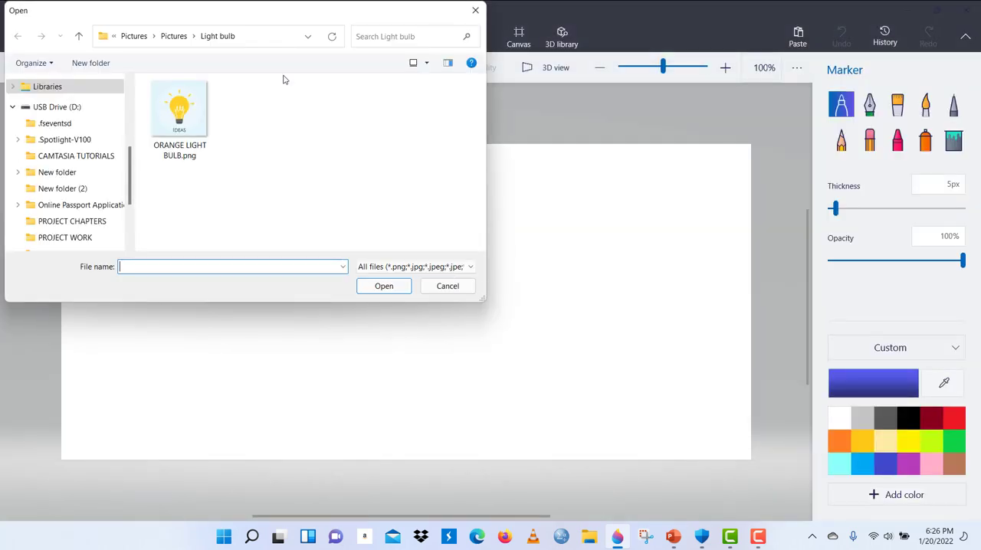
click(179, 107)
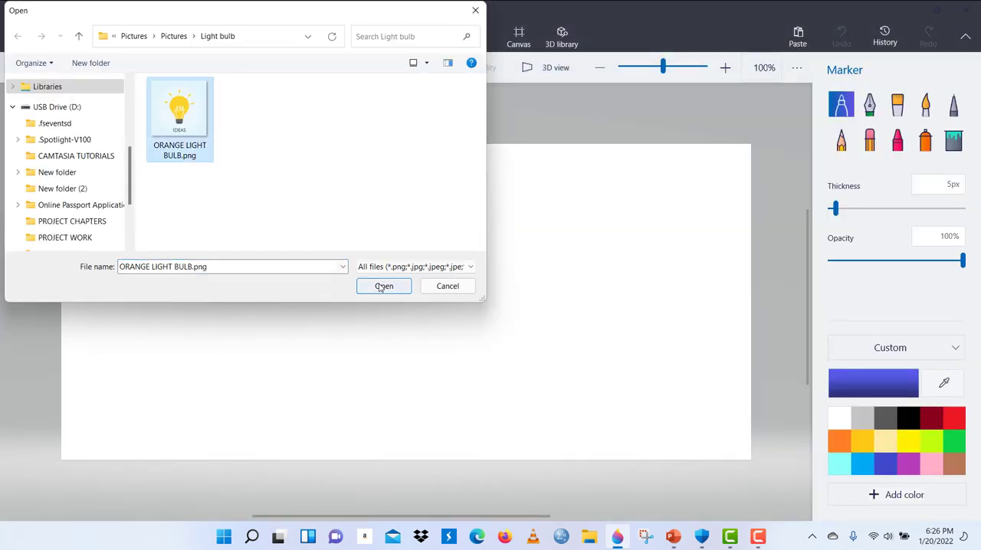
click(384, 285)
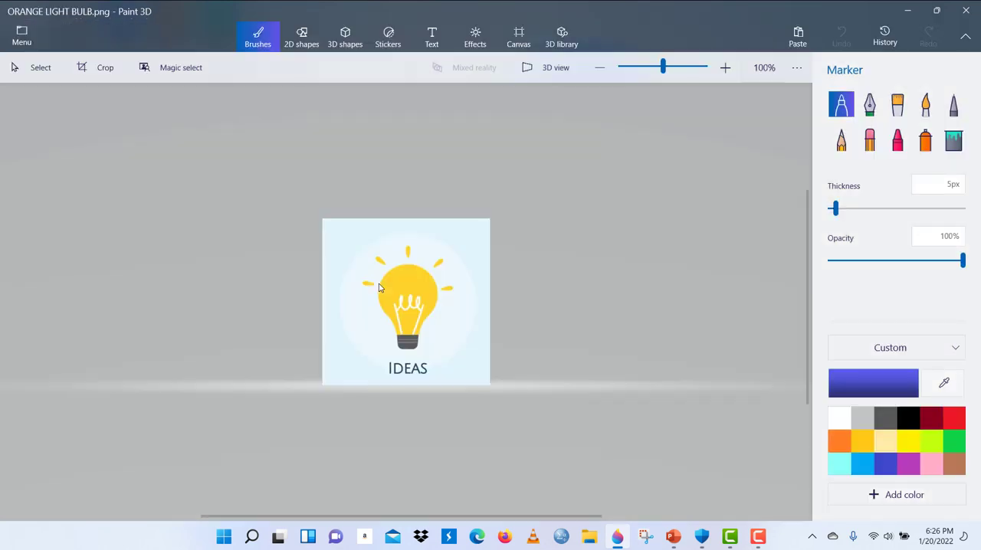
mouse_move(375, 282)
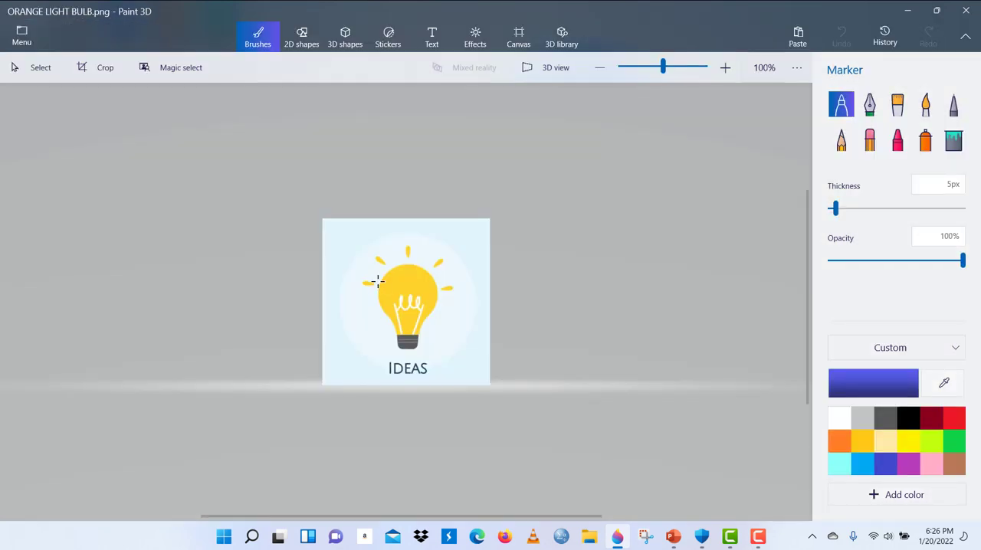
mouse_move(181, 68)
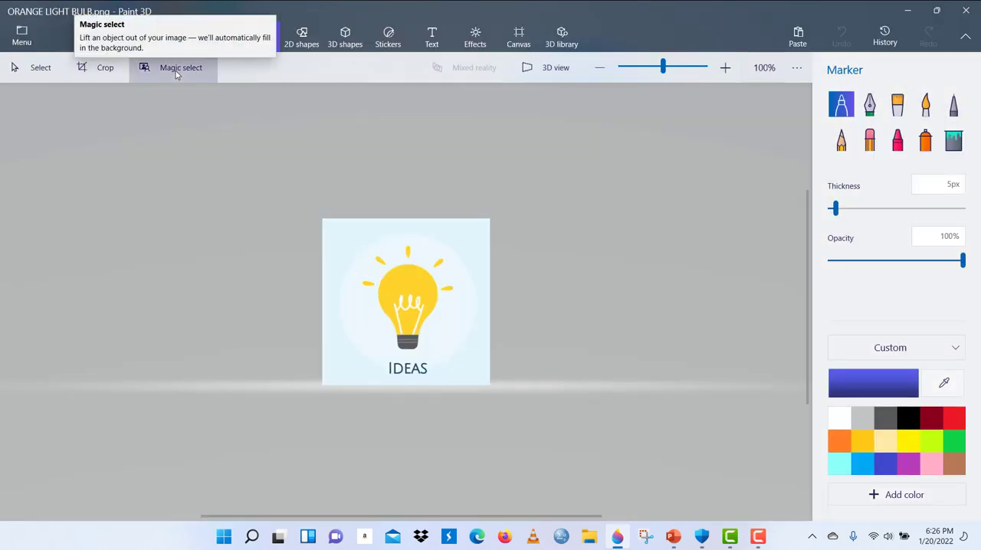
Step: Start Magic select and shrink its box tightly around the bulb from all four sides before refining
click(181, 68)
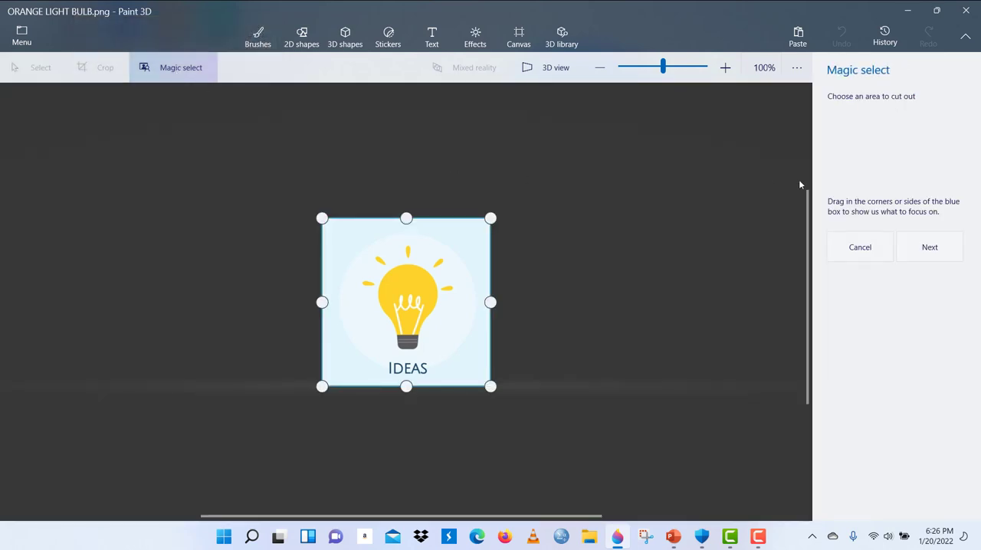
mouse_move(849, 208)
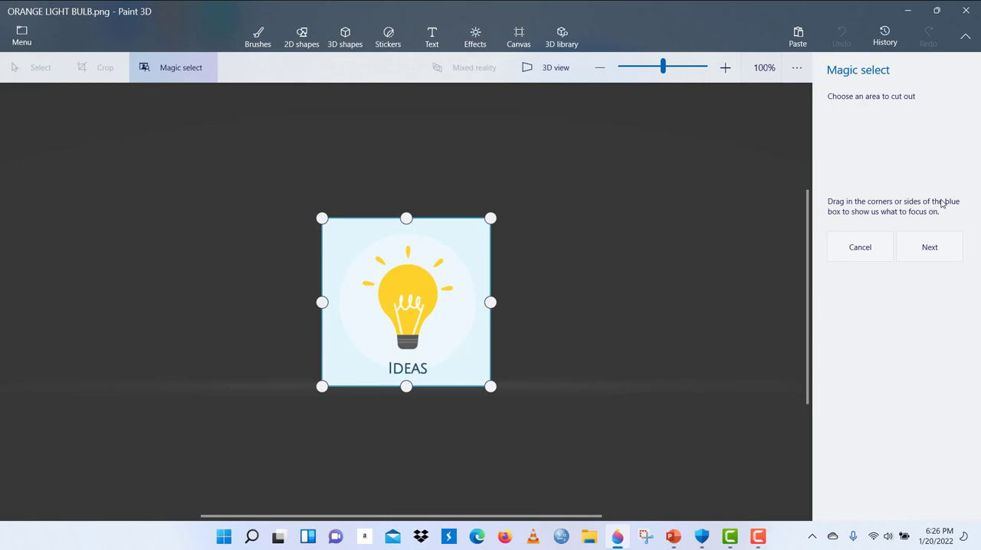
mouse_move(851, 224)
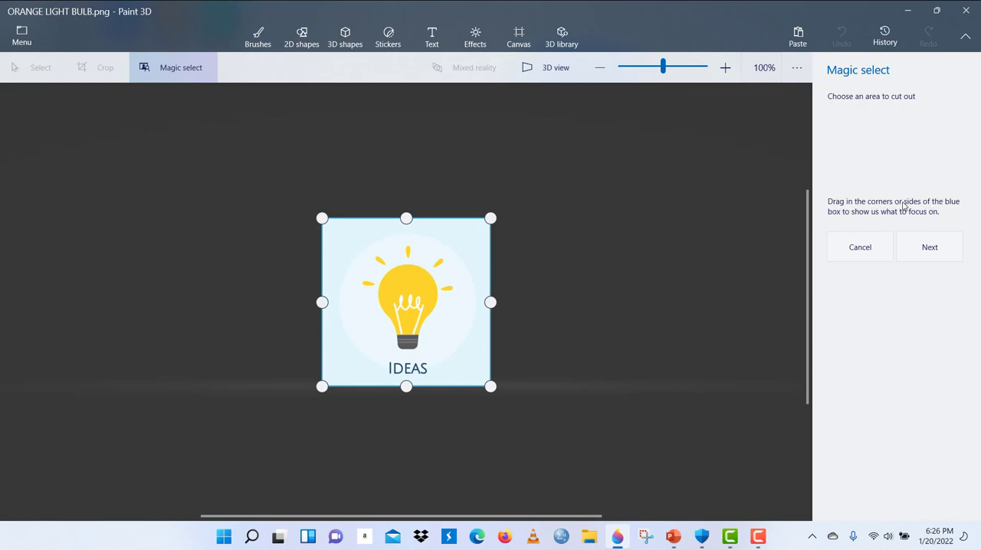
mouse_move(868, 215)
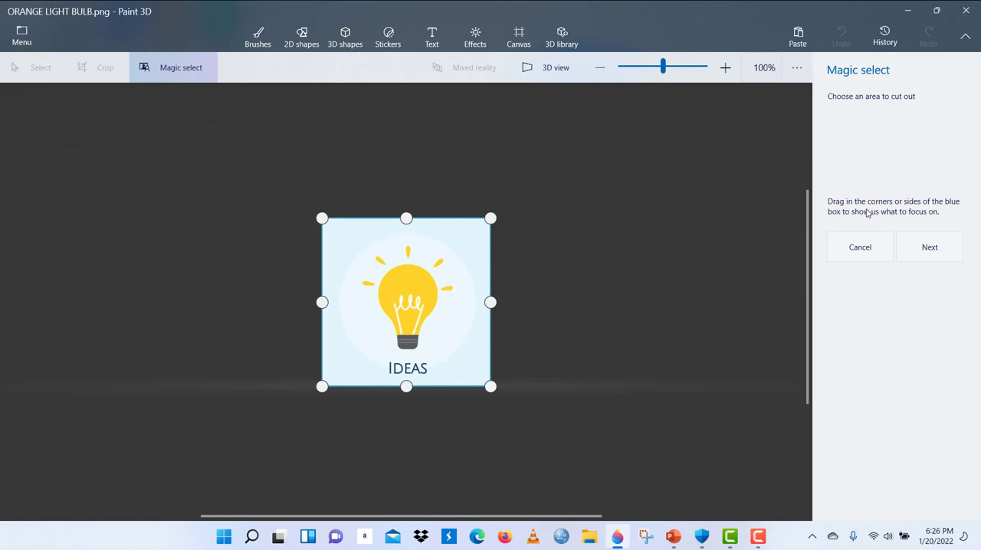
mouse_move(470, 308)
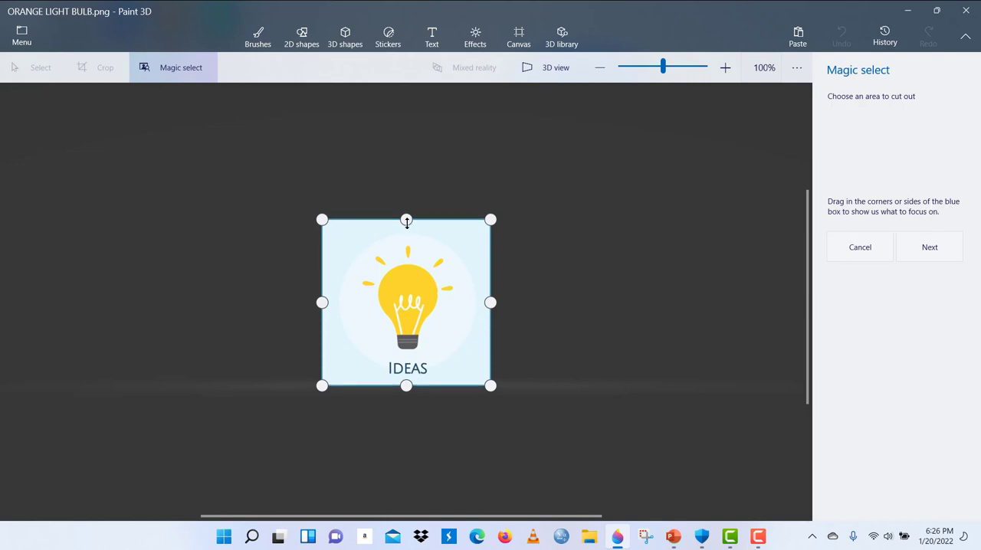
drag(408, 220, 408, 236)
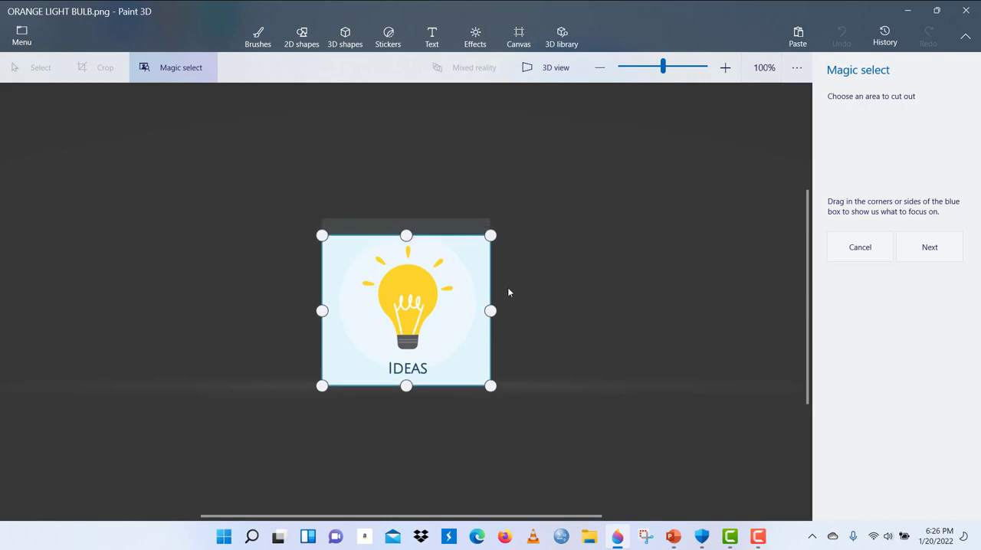
drag(491, 311, 475, 311)
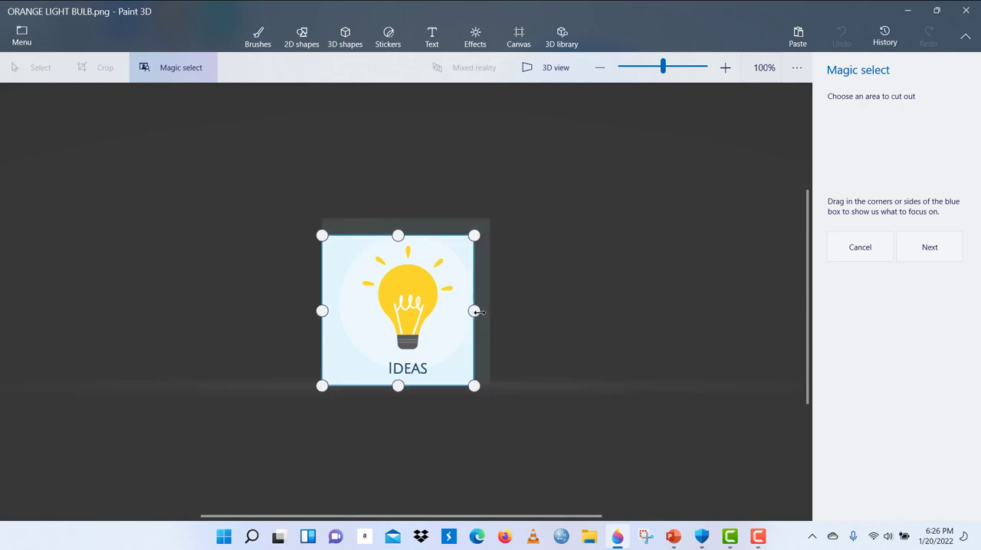
drag(475, 312, 463, 309)
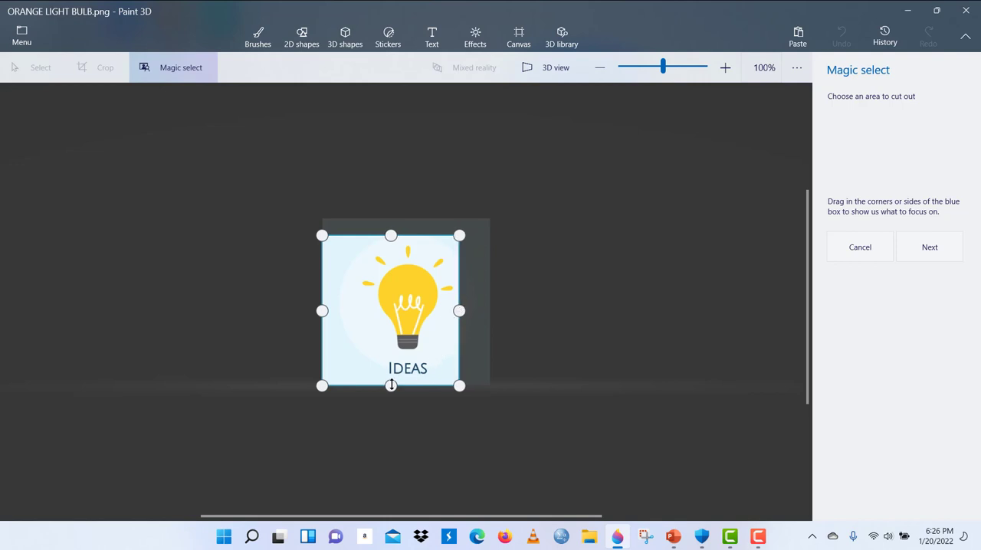
drag(392, 386, 392, 356)
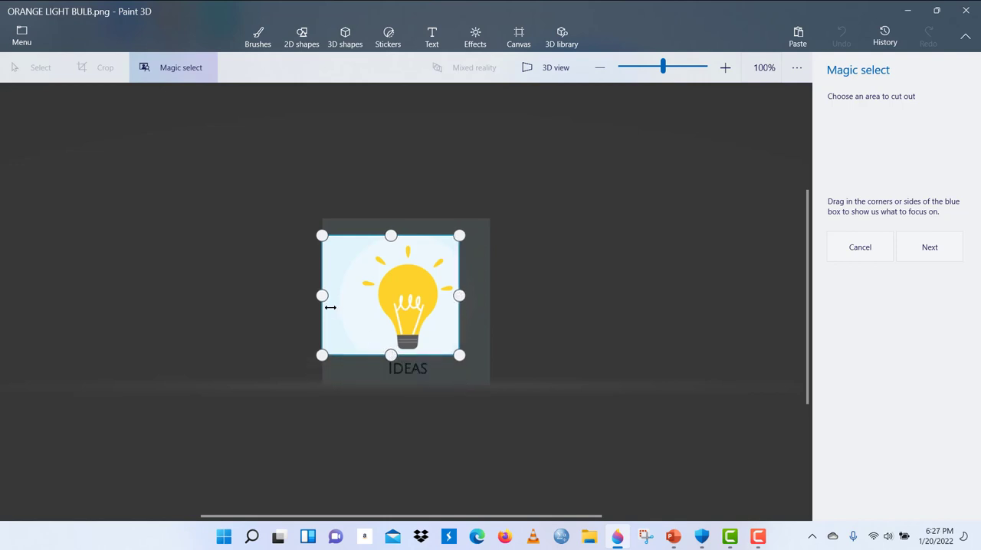
drag(322, 295, 362, 295)
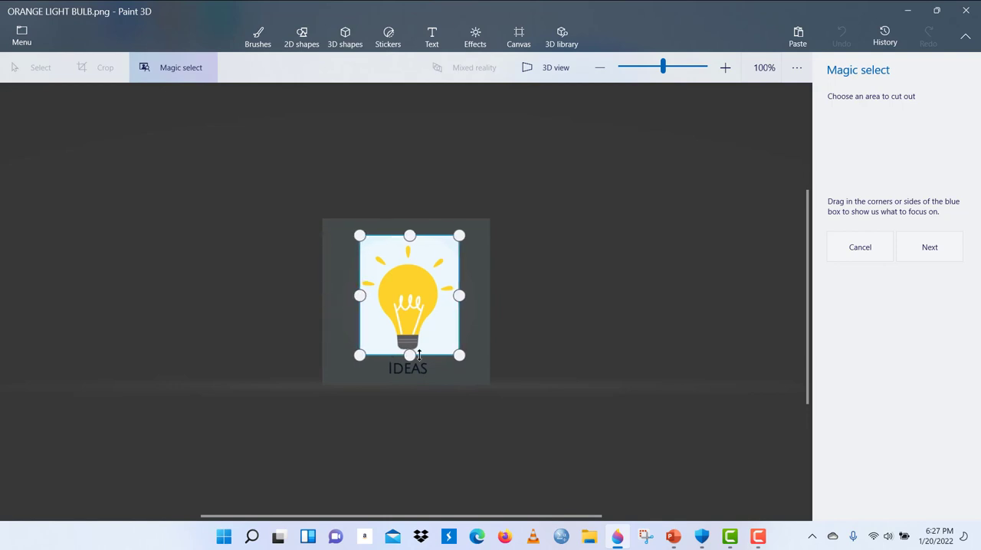
mouse_move(635, 241)
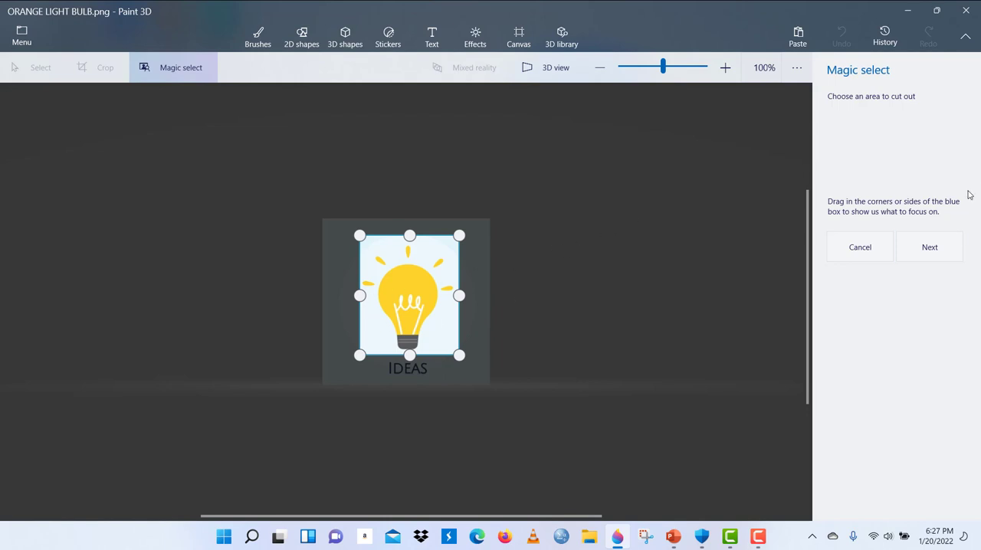
click(929, 247)
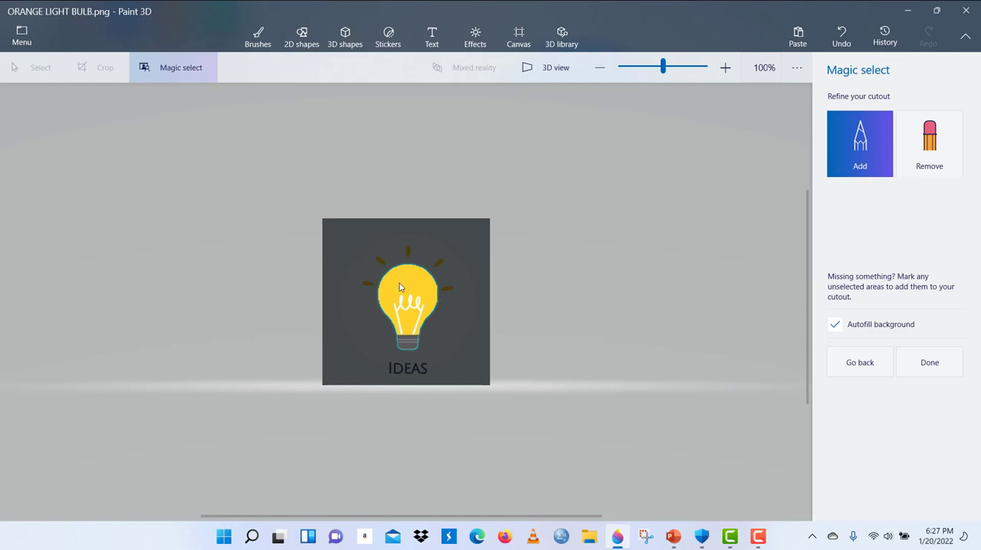
mouse_move(417, 293)
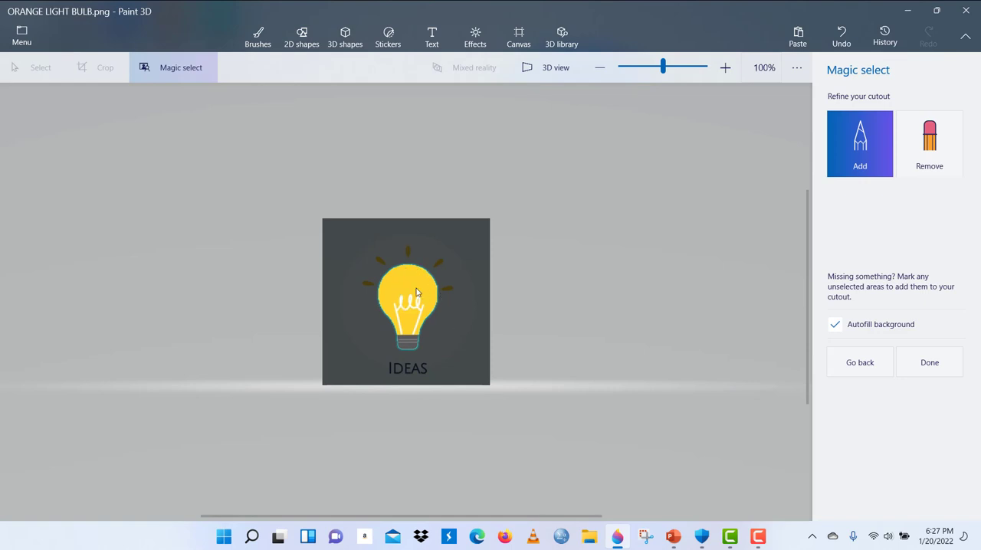
mouse_move(438, 290)
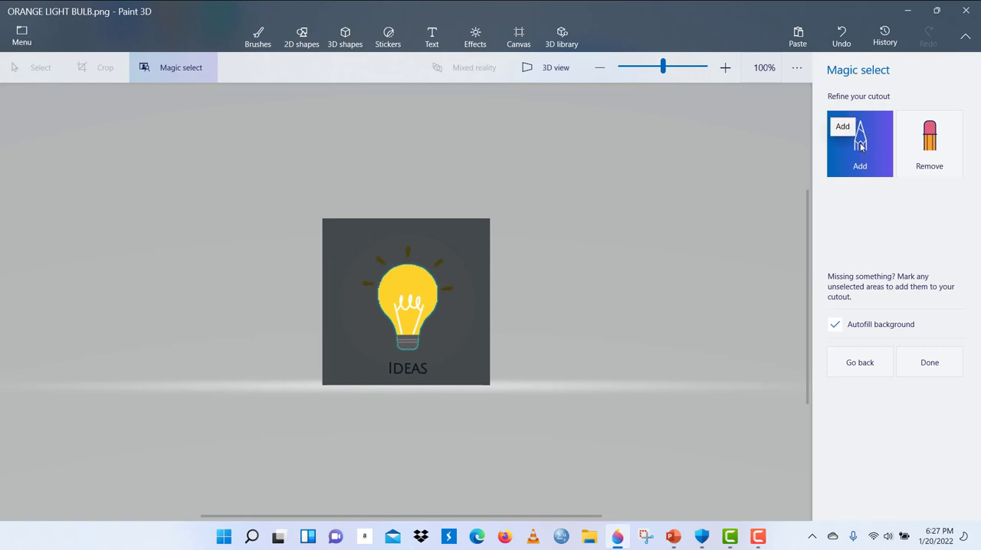
mouse_move(398, 328)
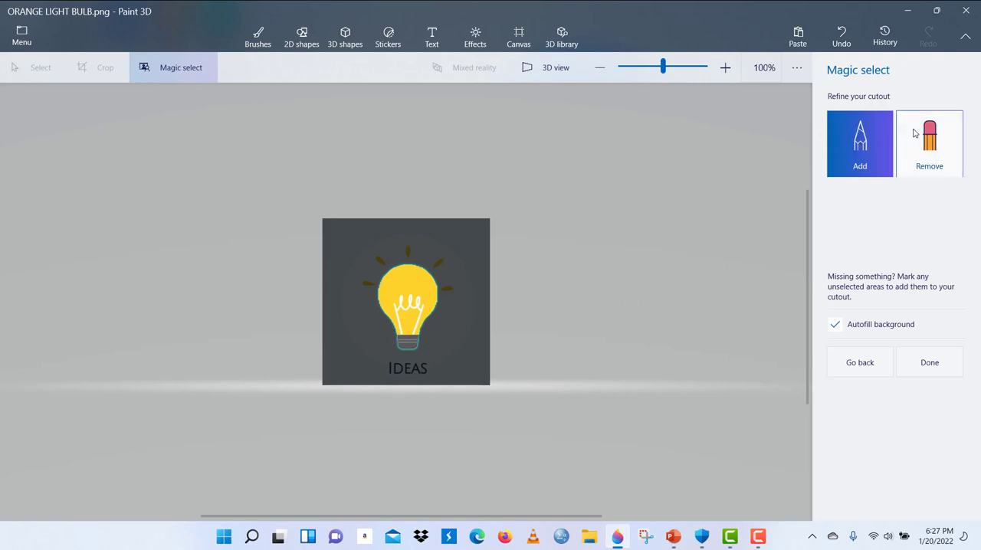
mouse_move(463, 362)
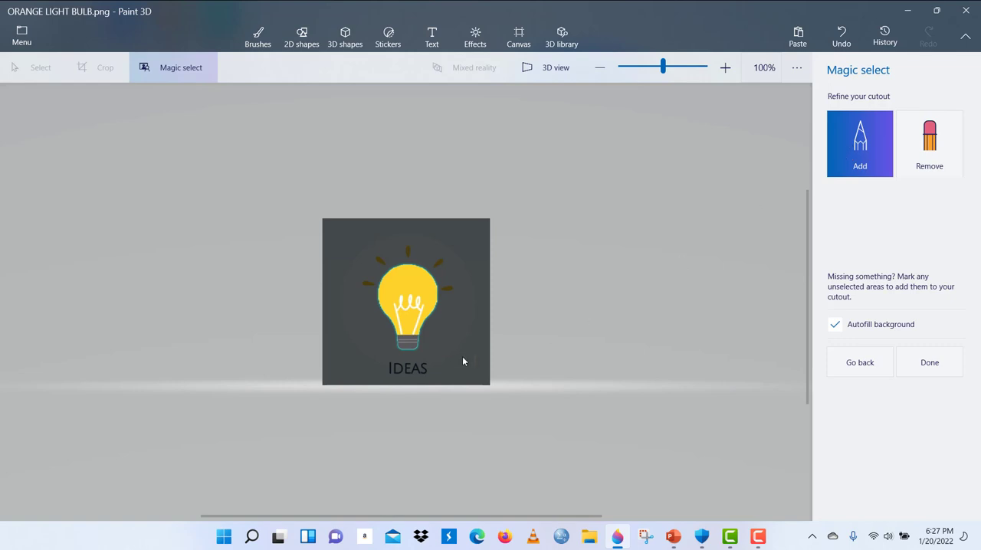
mouse_move(730, 269)
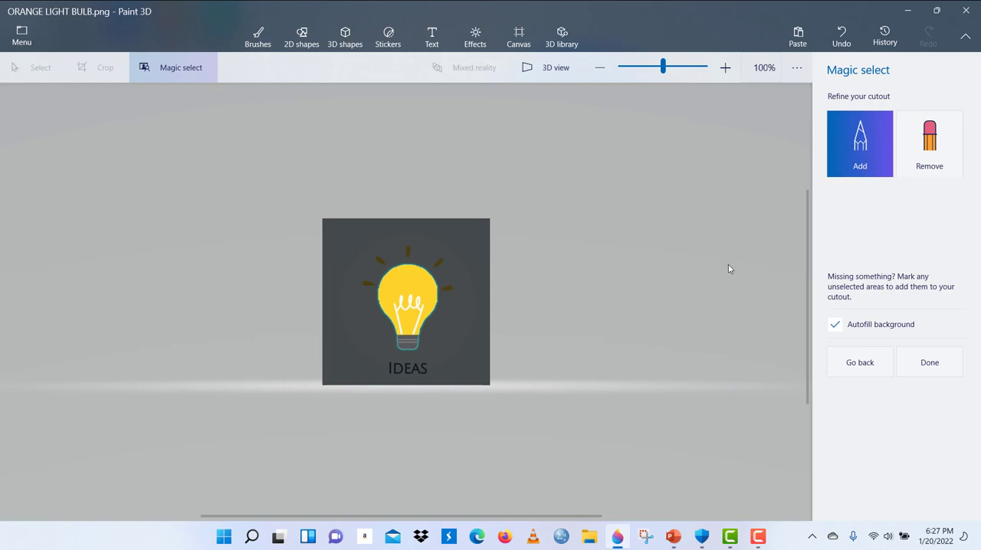
mouse_move(448, 291)
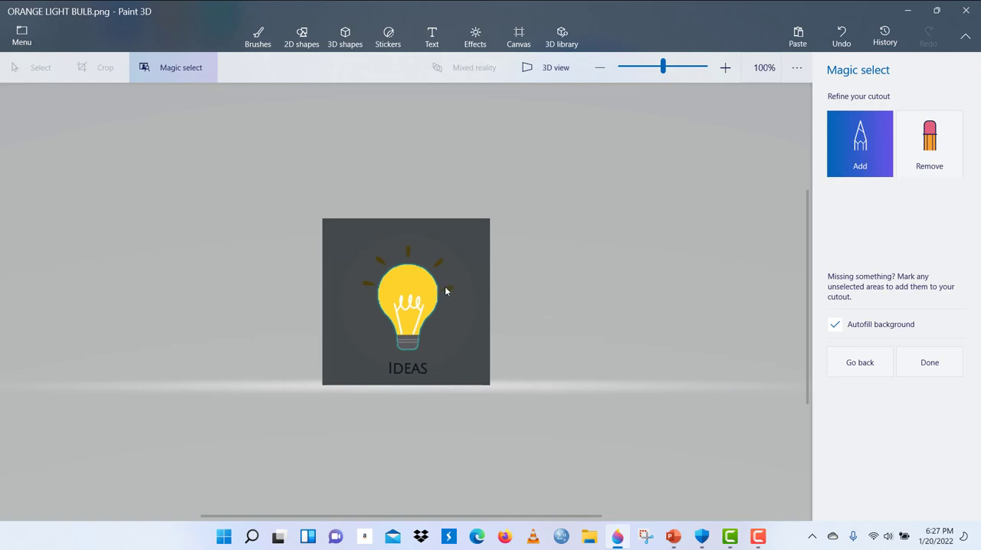
mouse_move(447, 291)
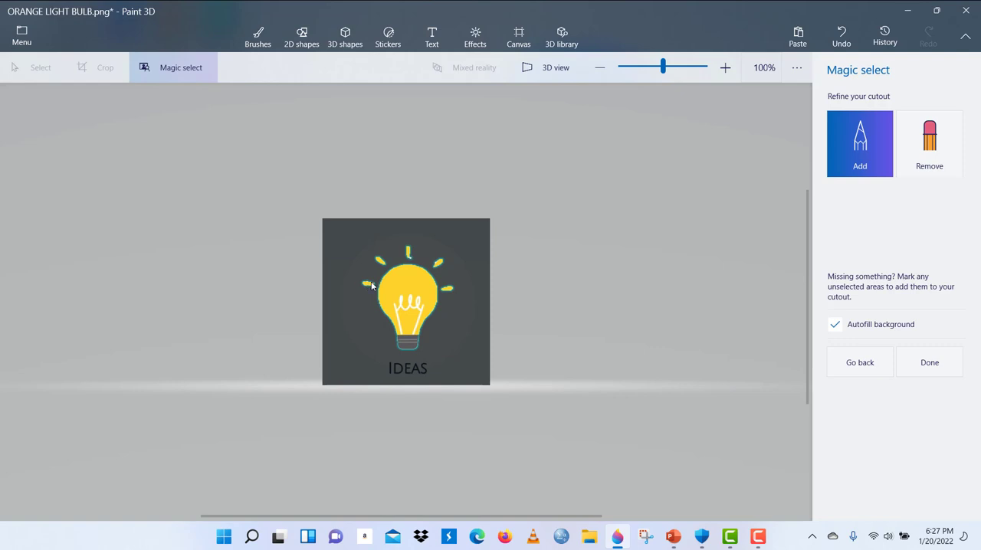
mouse_move(411, 260)
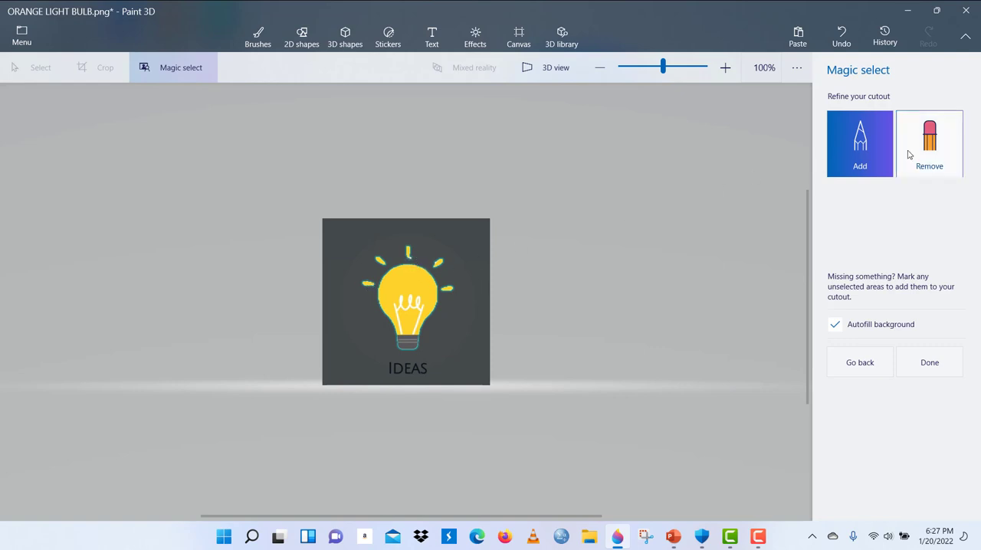
Step: Refine the cutout with Remove and Add so the bulb's rays are included
click(929, 144)
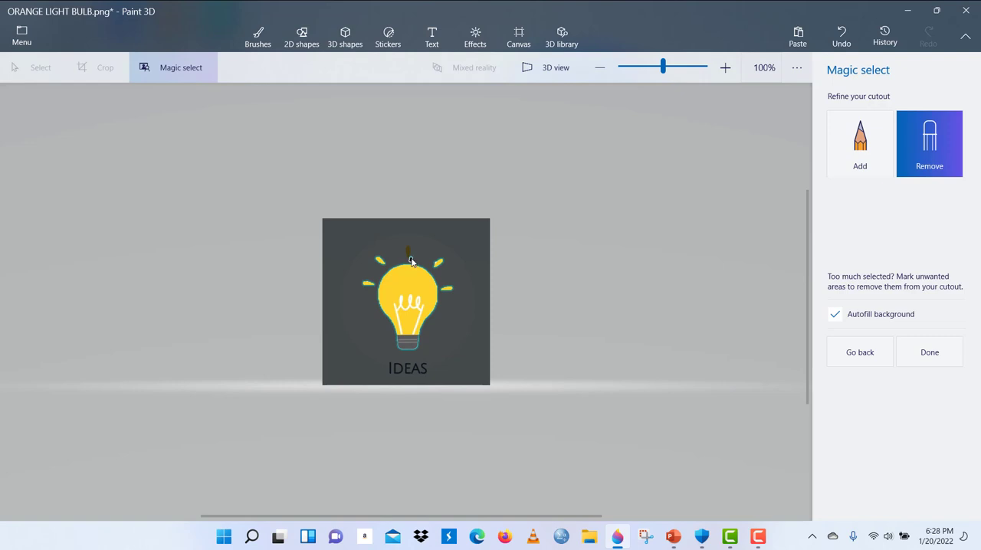
click(860, 144)
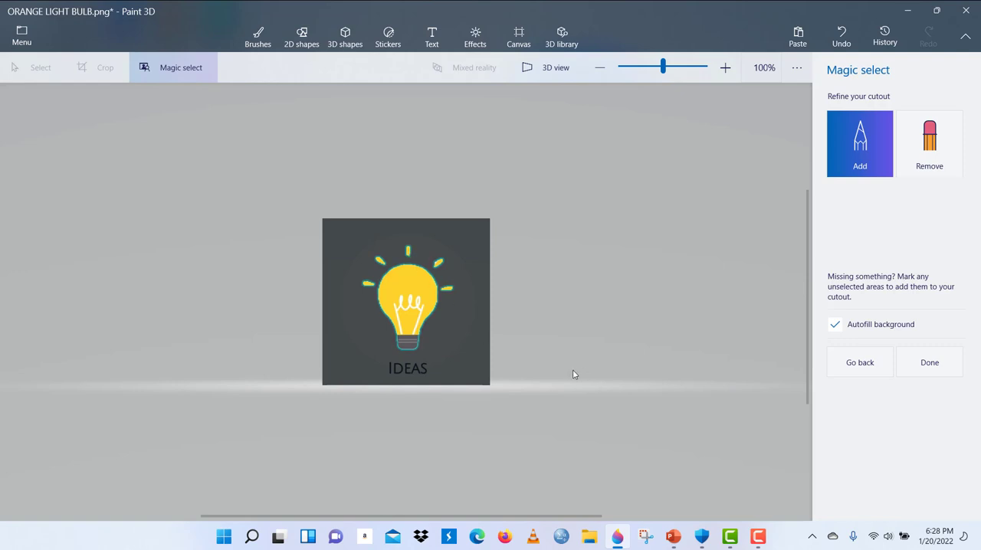
mouse_move(382, 312)
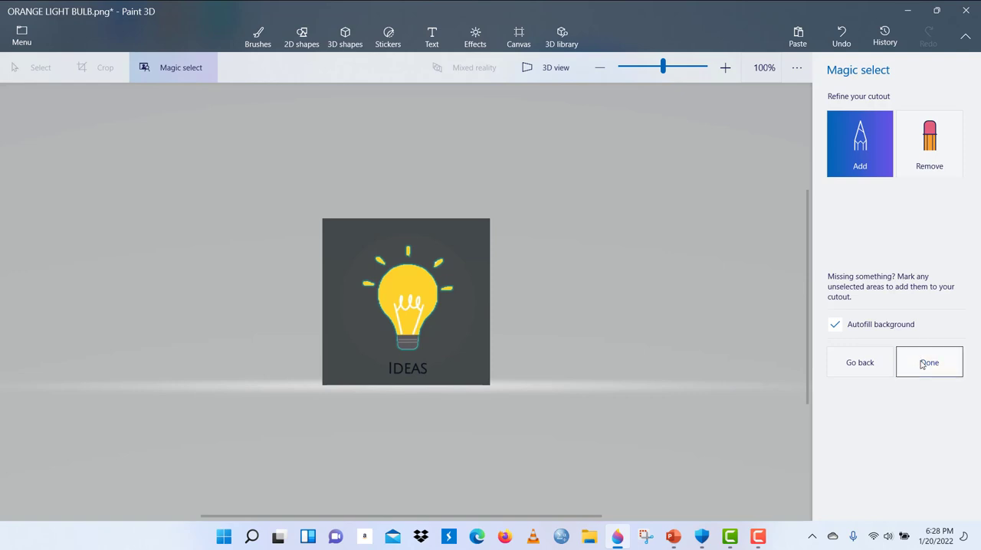
Step: Finish the bulb cutout, then select the whole old IDEAS picture and delete it to a blank white canvas
click(929, 363)
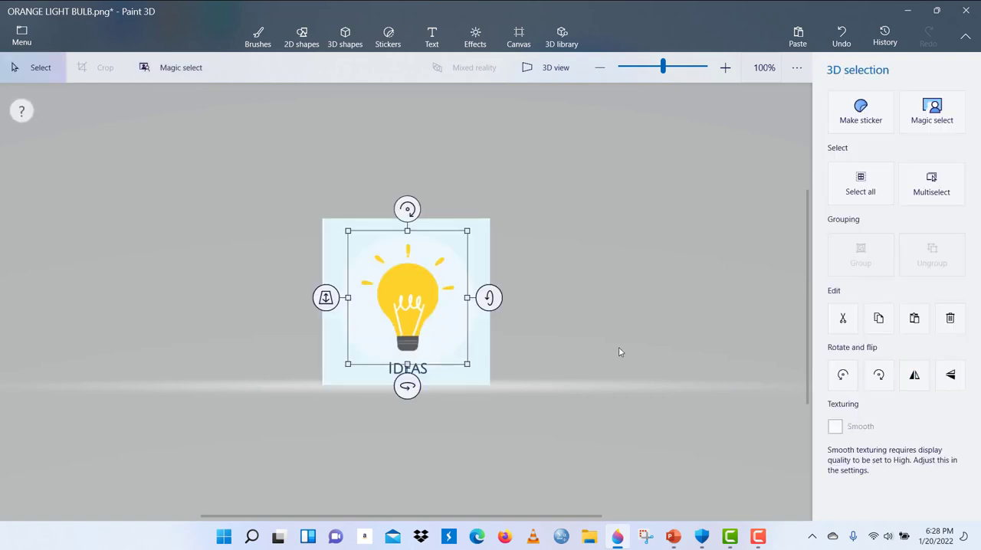
mouse_move(399, 285)
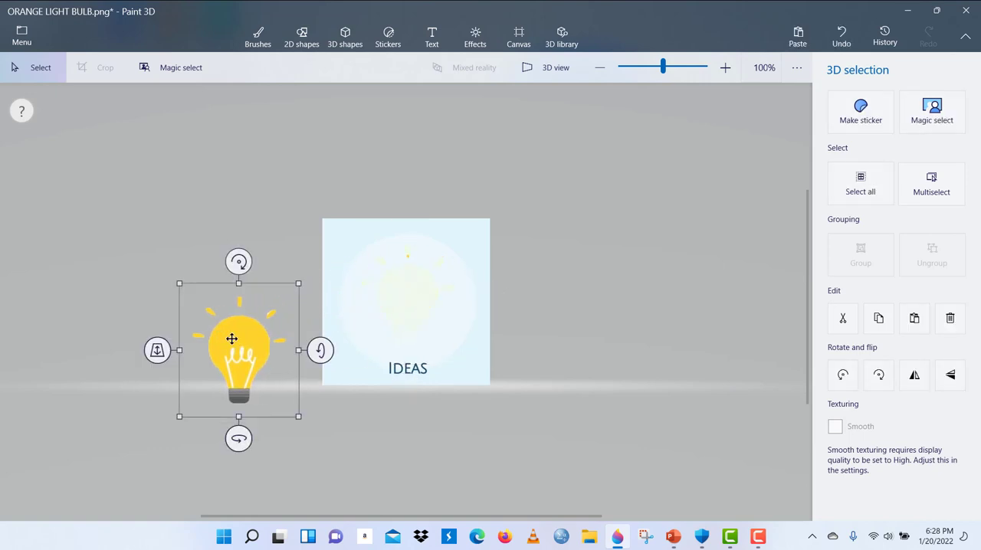
click(257, 33)
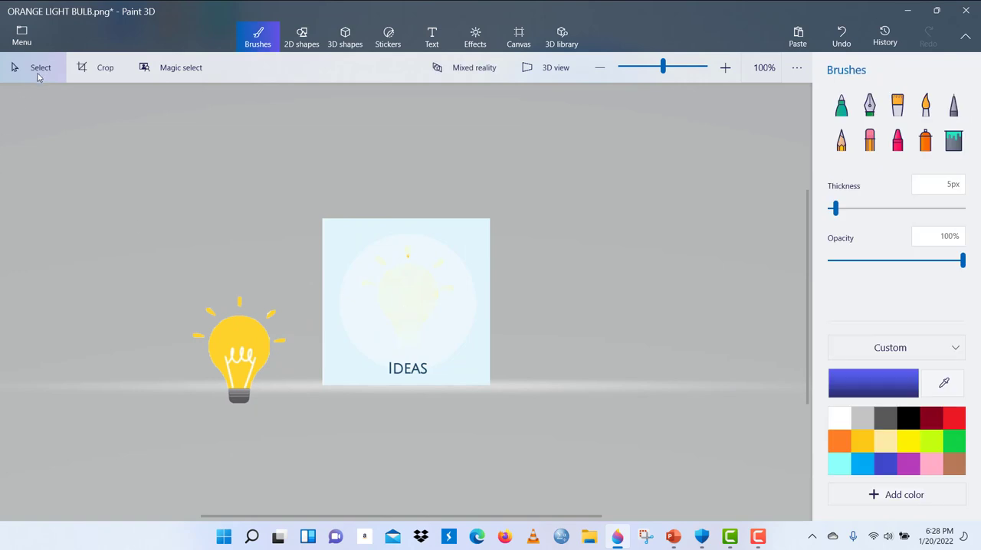
mouse_move(334, 239)
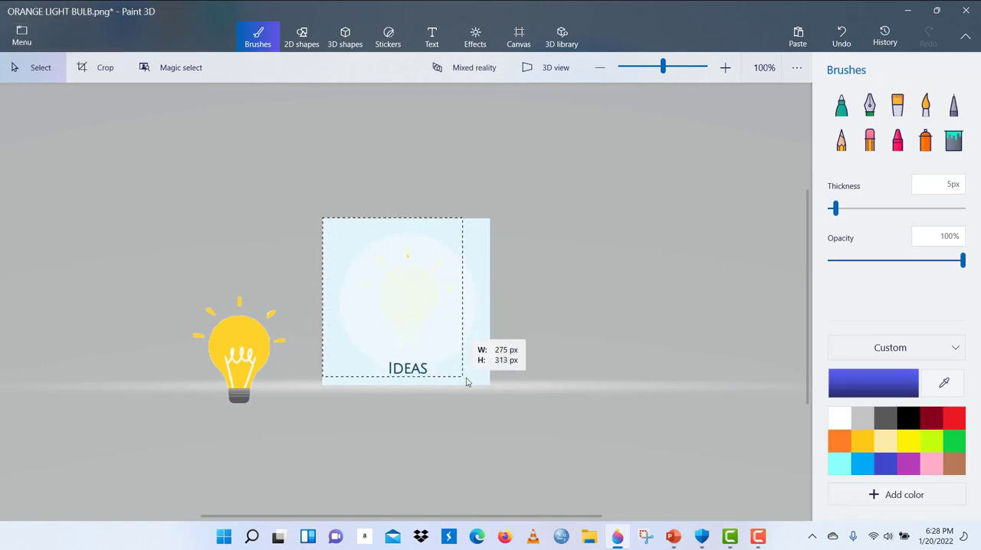
drag(463, 382, 489, 391)
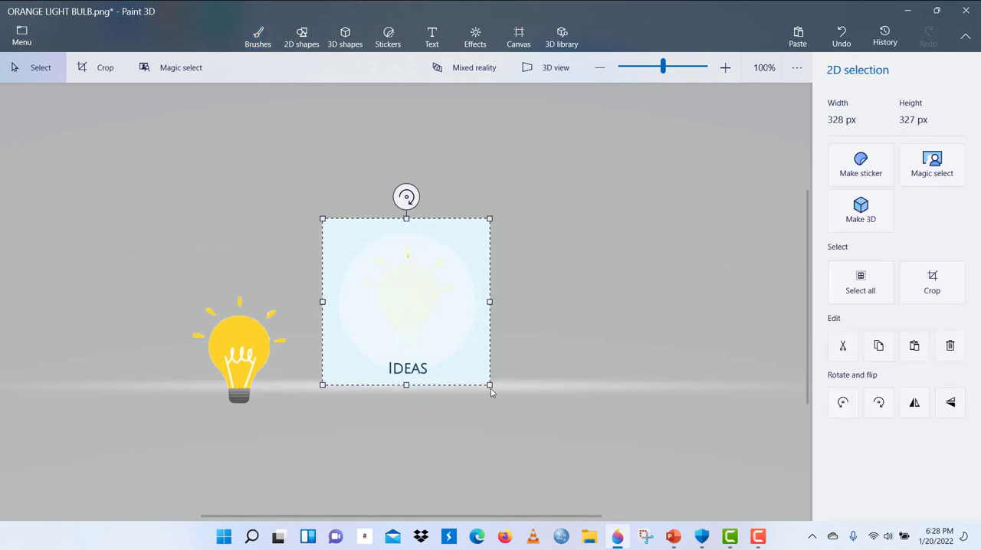
click(257, 37)
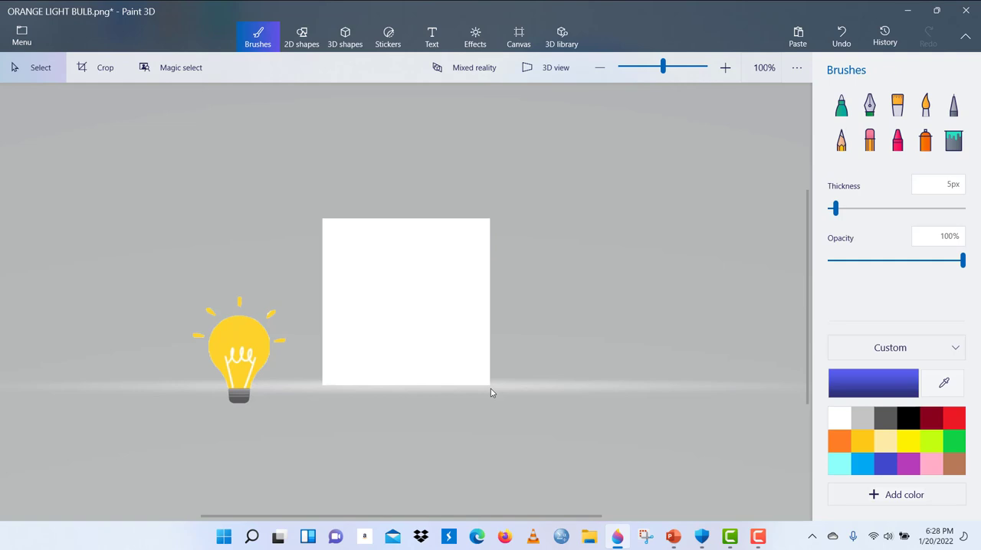
mouse_move(40, 67)
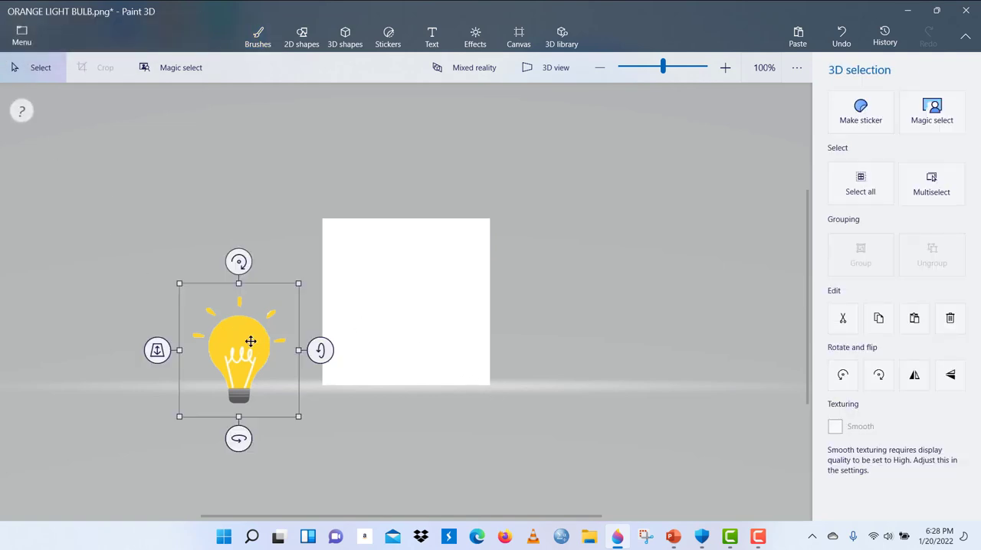
drag(239, 351, 398, 301)
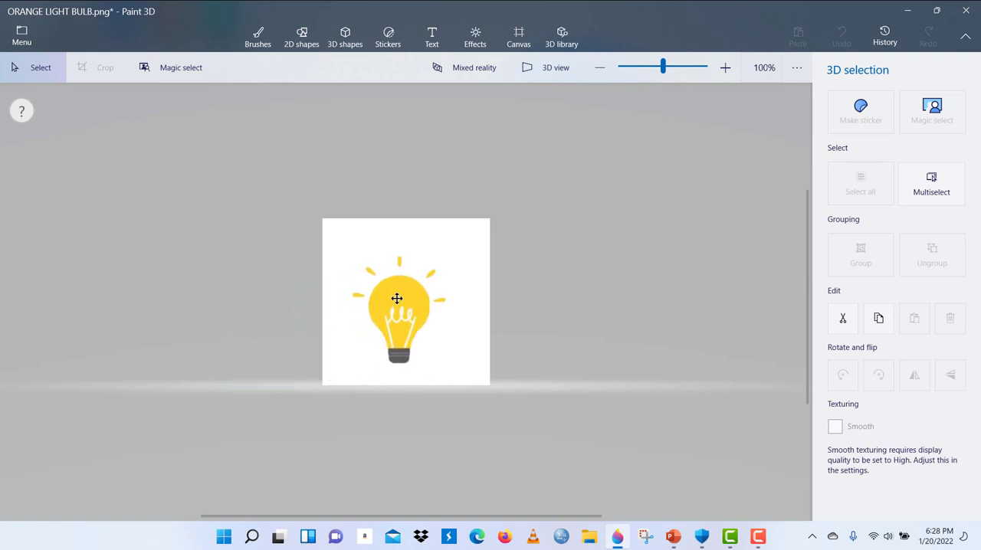
click(397, 299)
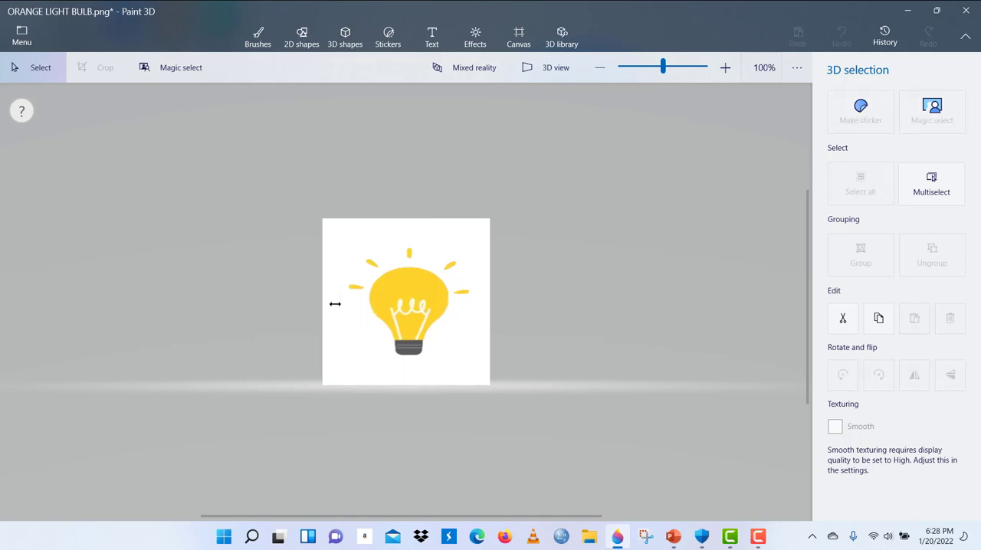
click(406, 300)
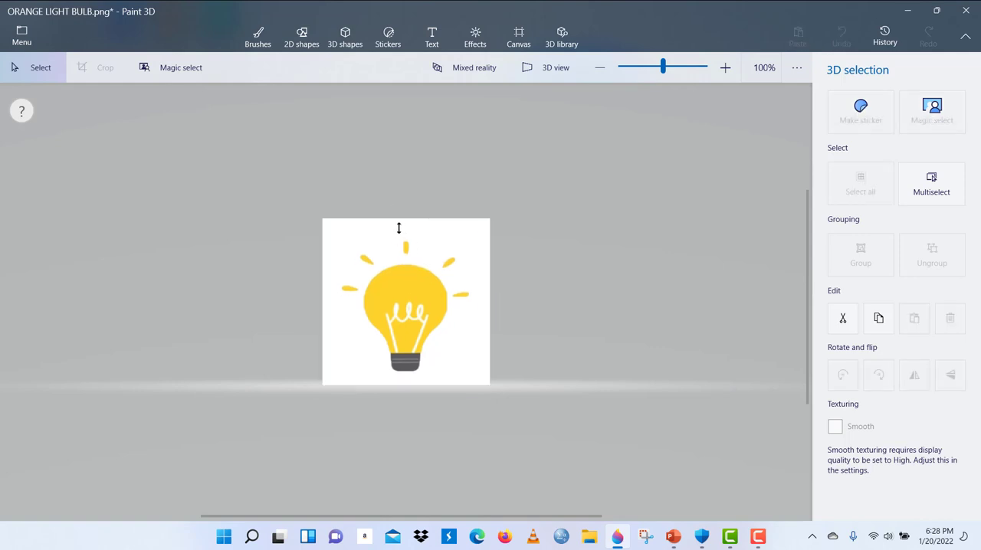
click(404, 304)
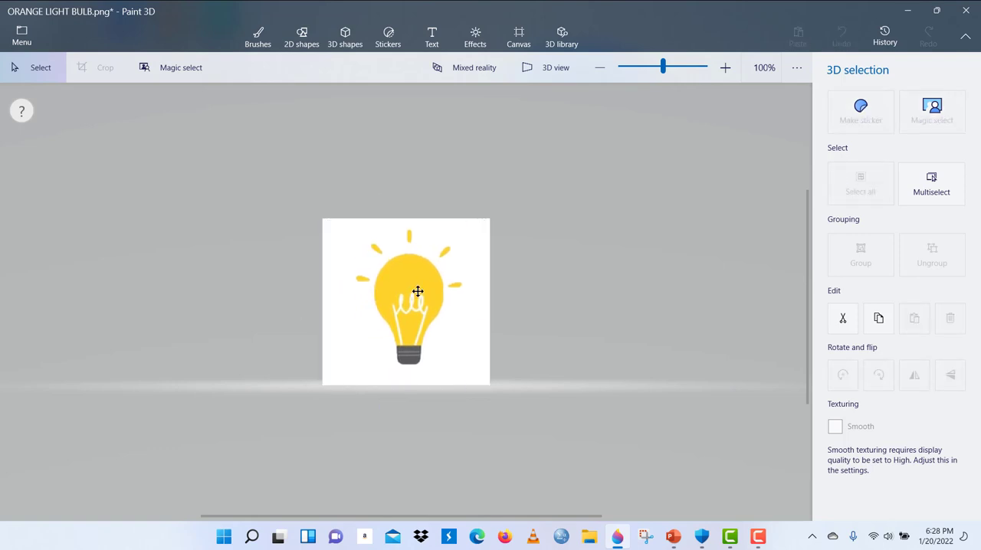
click(417, 292)
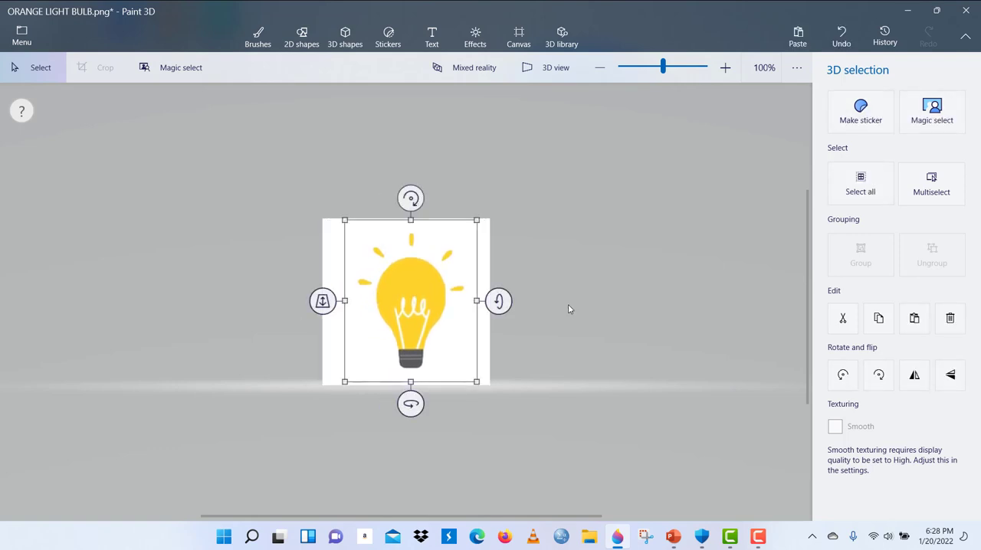
click(258, 37)
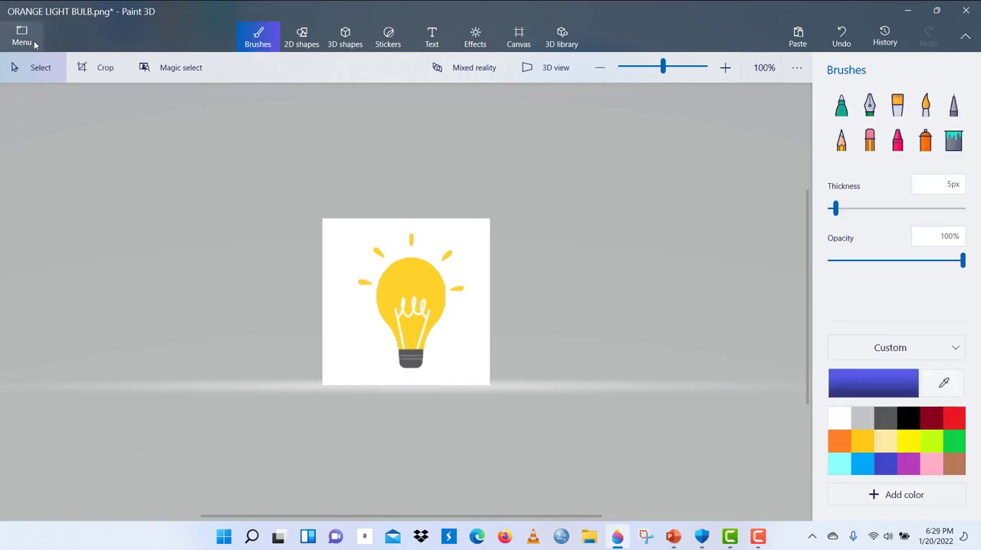
Step: Export a copy as a PNG image with Transparency ticked and proceed to the Save As dialog
click(21, 37)
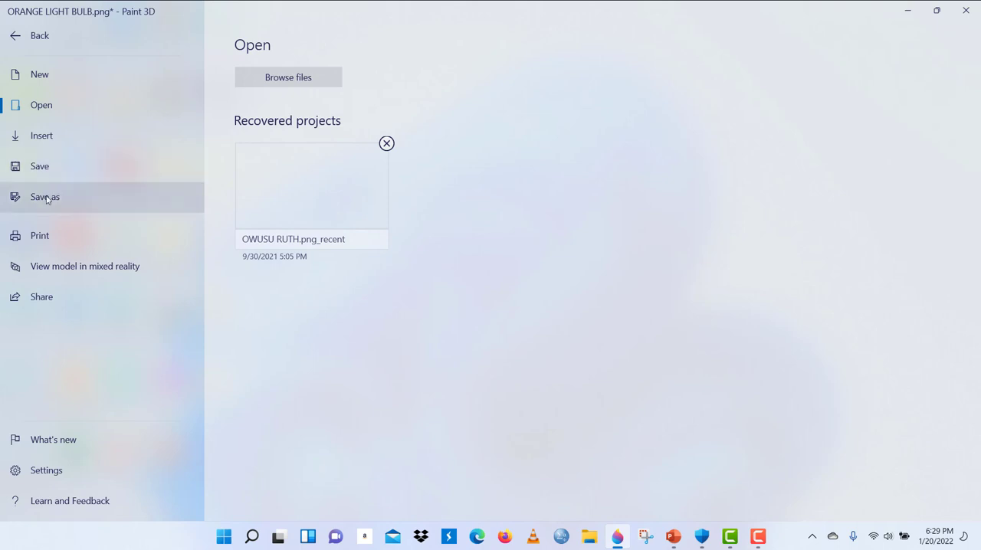
click(44, 197)
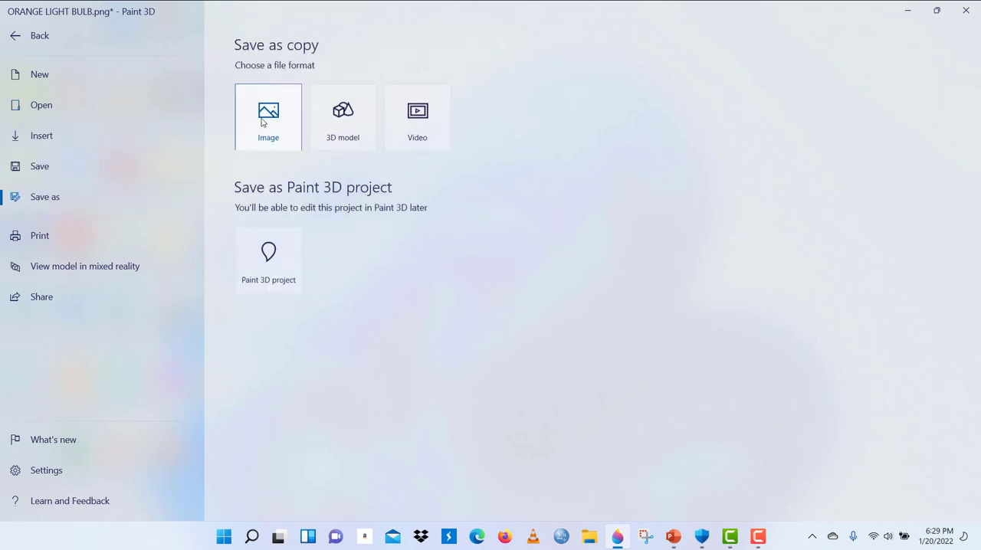
click(268, 116)
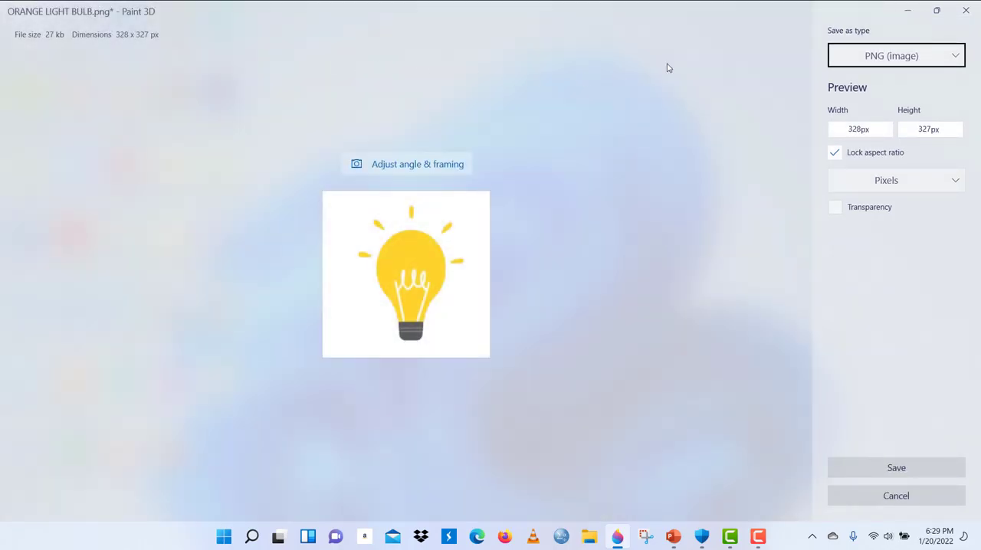
mouse_move(897, 90)
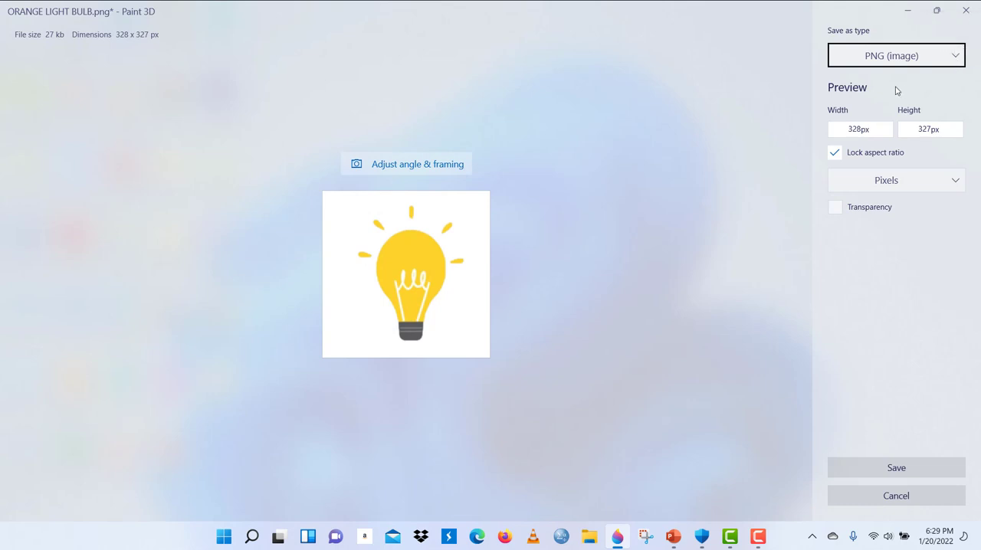
mouse_move(956, 60)
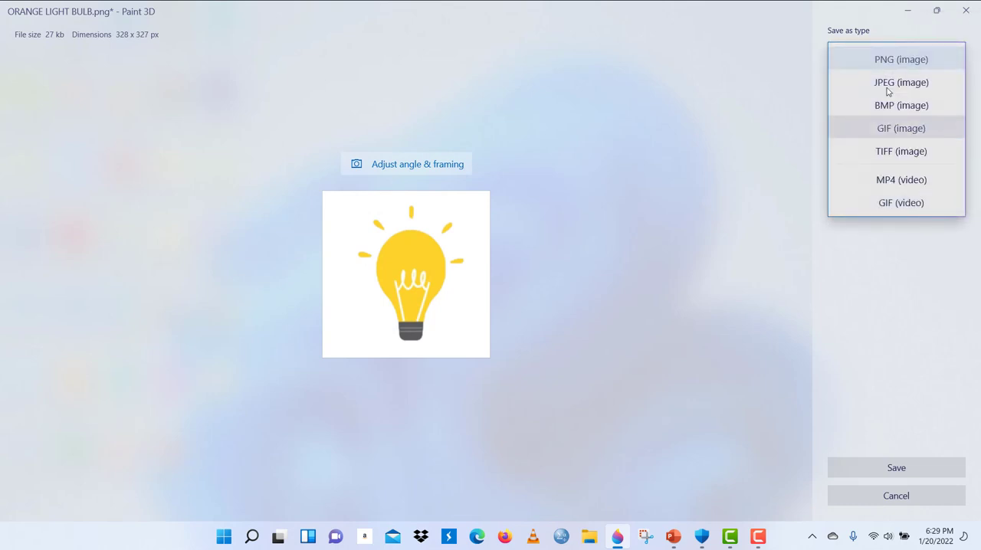
click(902, 58)
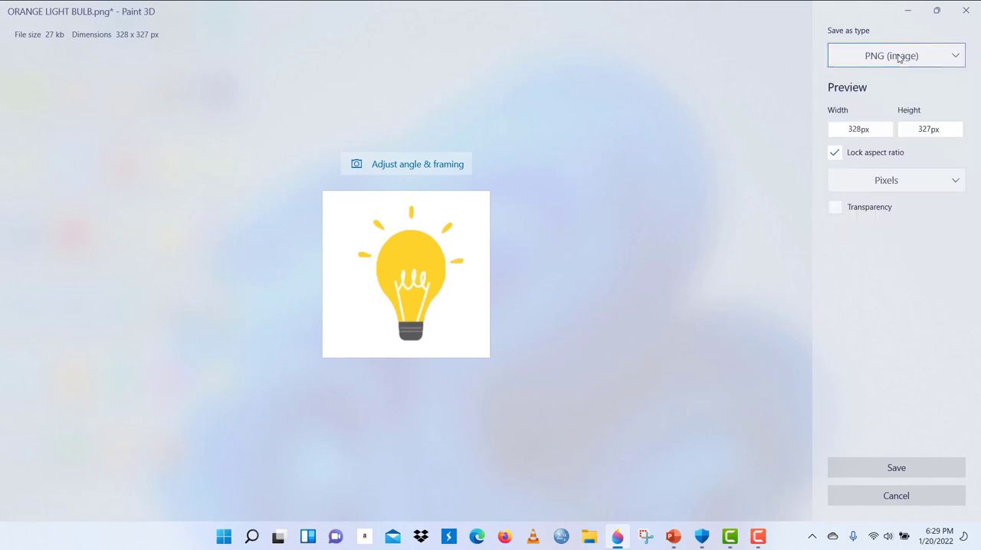
mouse_move(803, 253)
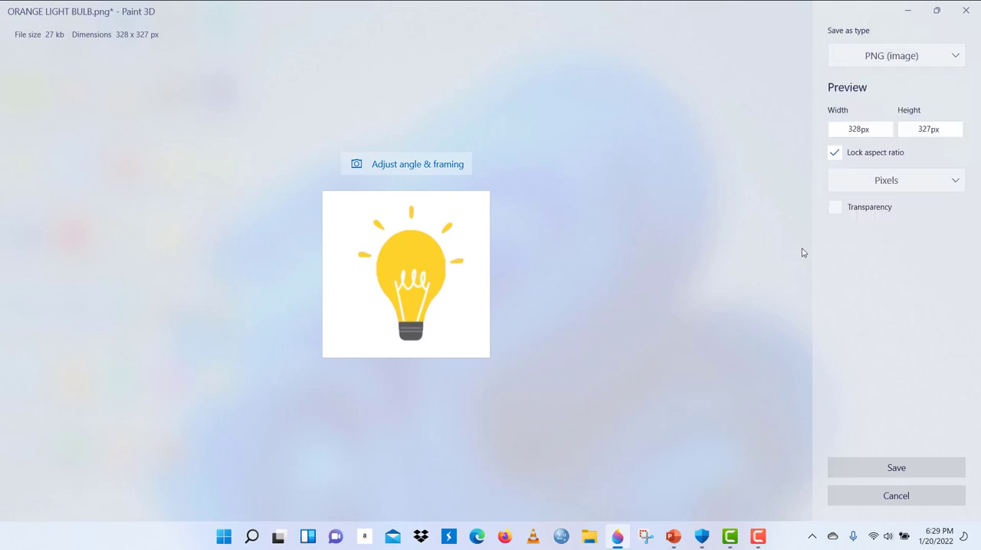
mouse_move(752, 297)
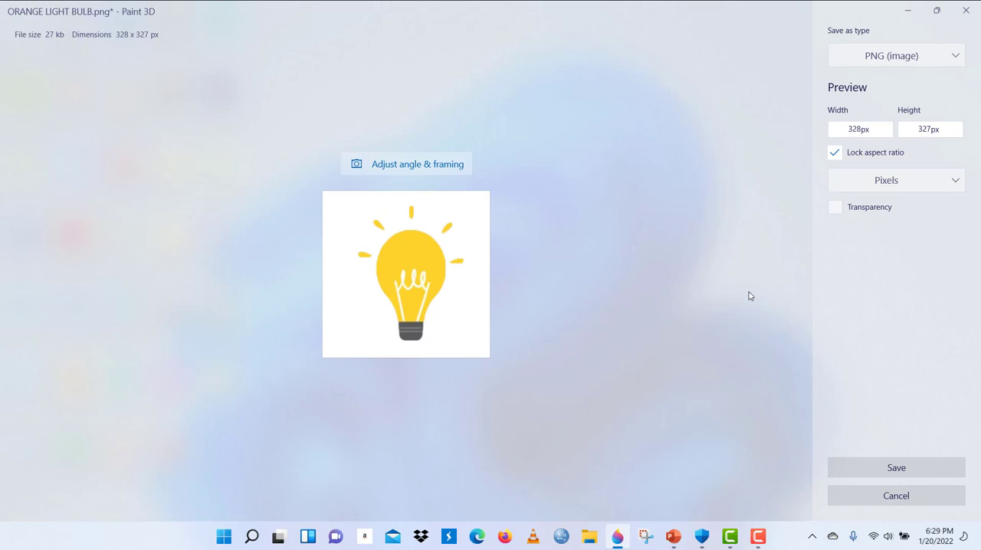
mouse_move(844, 239)
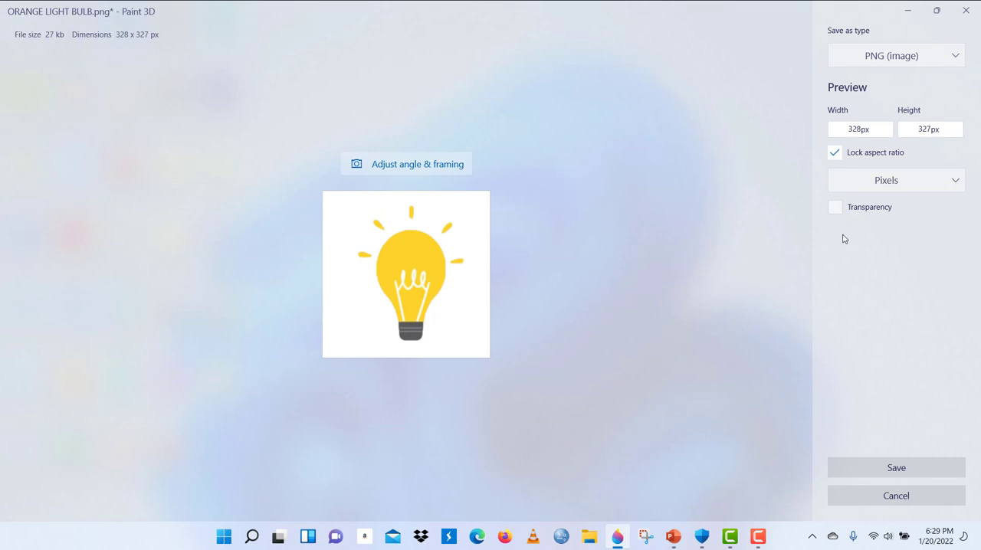
click(834, 207)
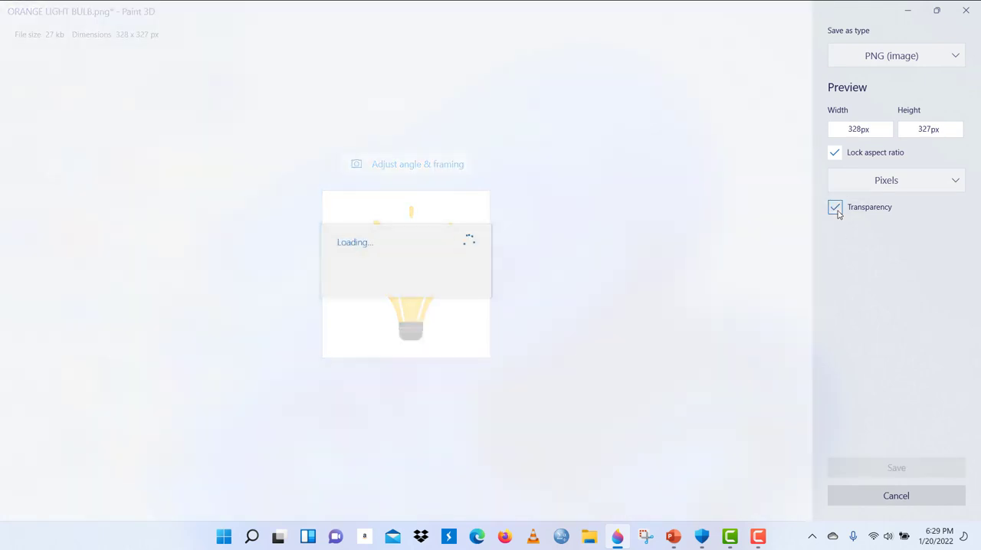
click(834, 207)
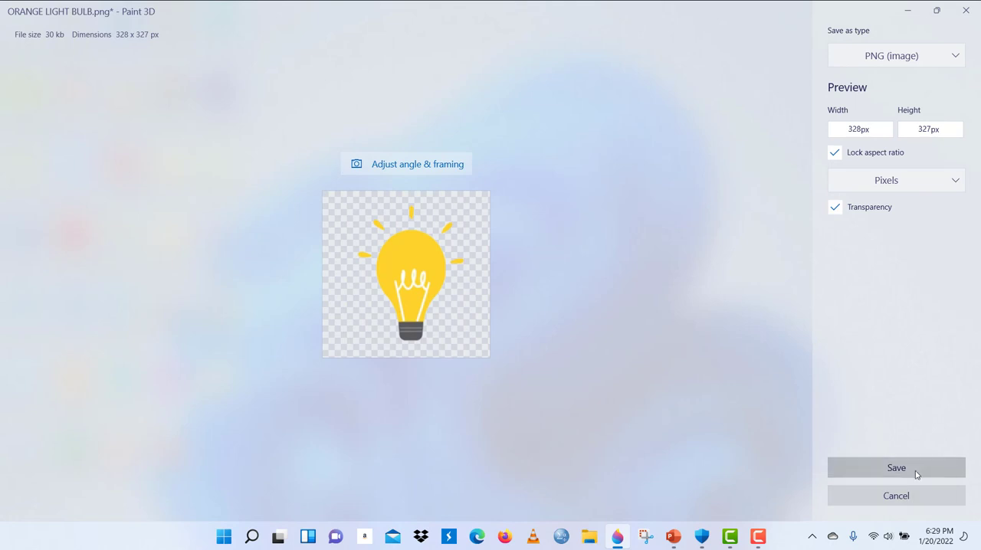
click(896, 467)
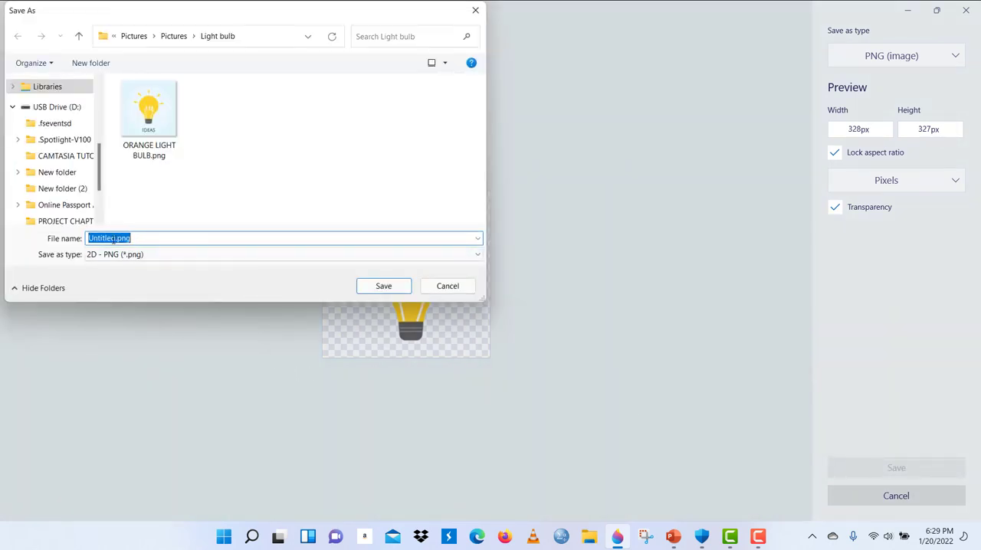
Step: Name the transparent copy TRANSPARENT LIGHT BULB and save it in the Light bulb folder
click(115, 237)
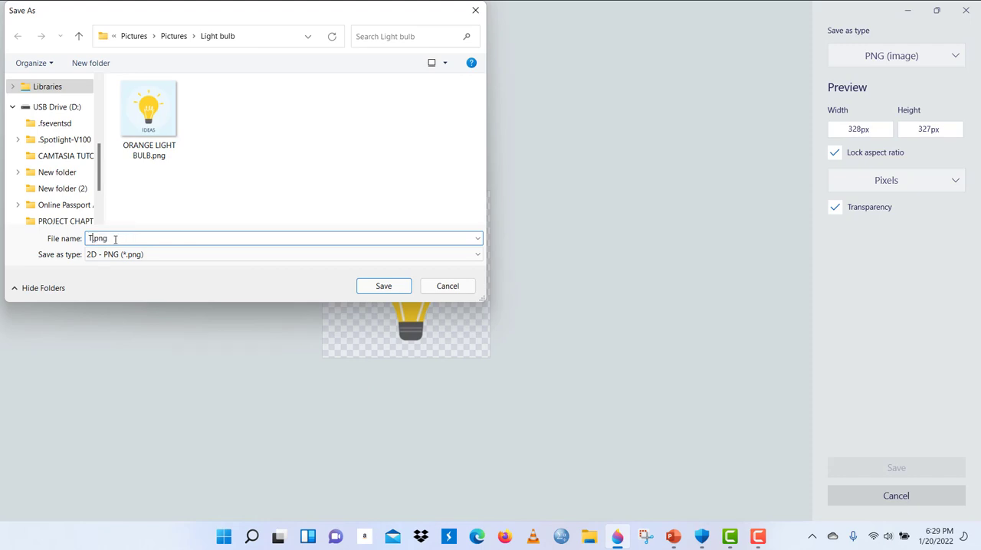
text(TRANSPARENT)
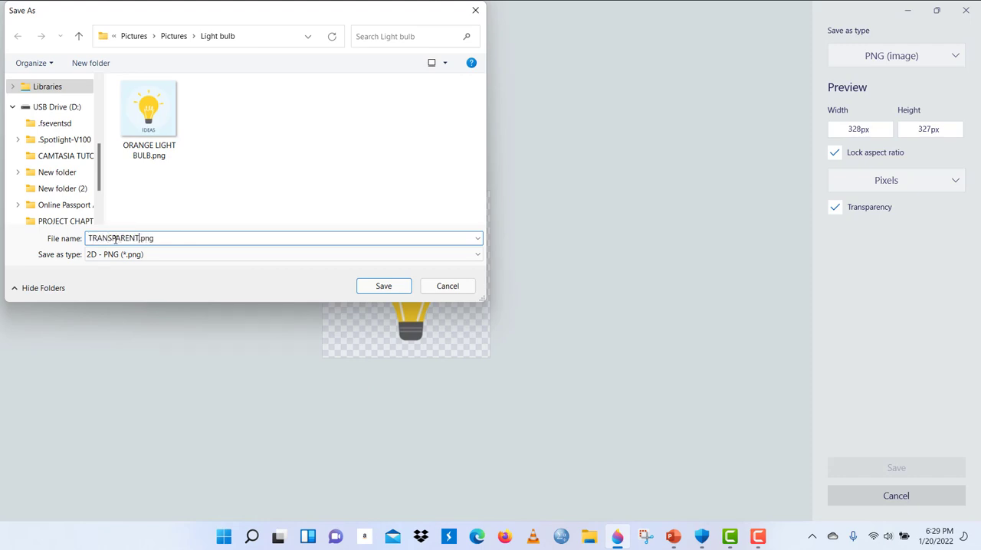
text(LIGHT)
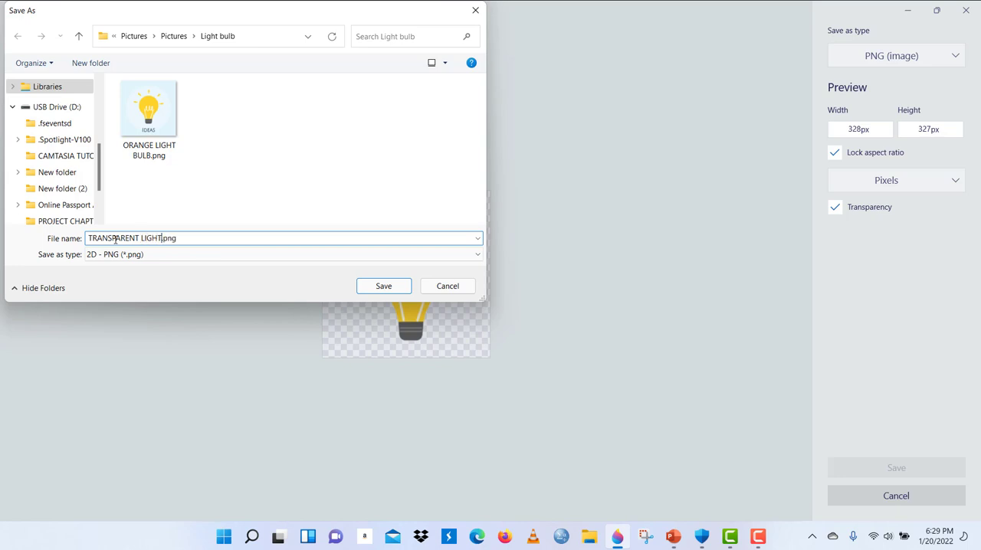
text(BULB)
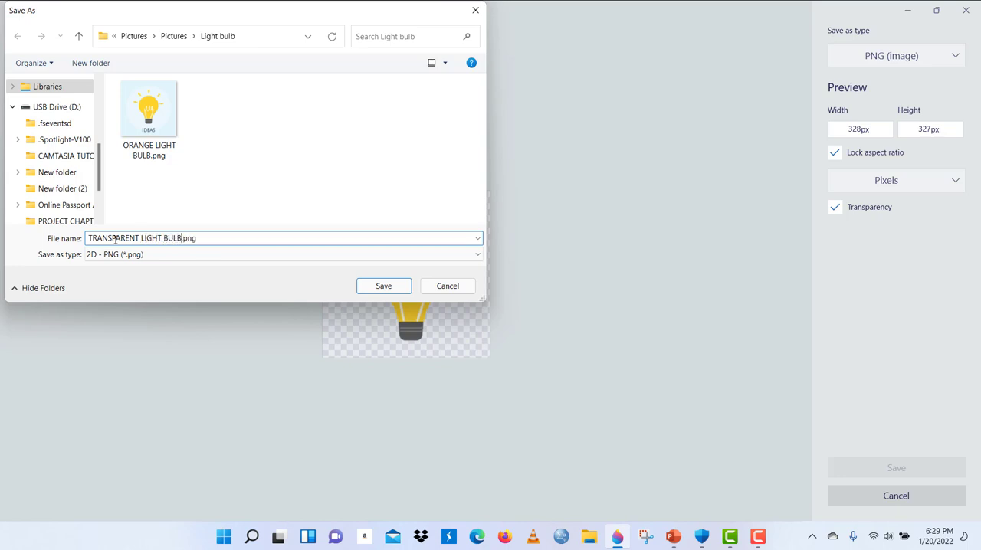
click(383, 285)
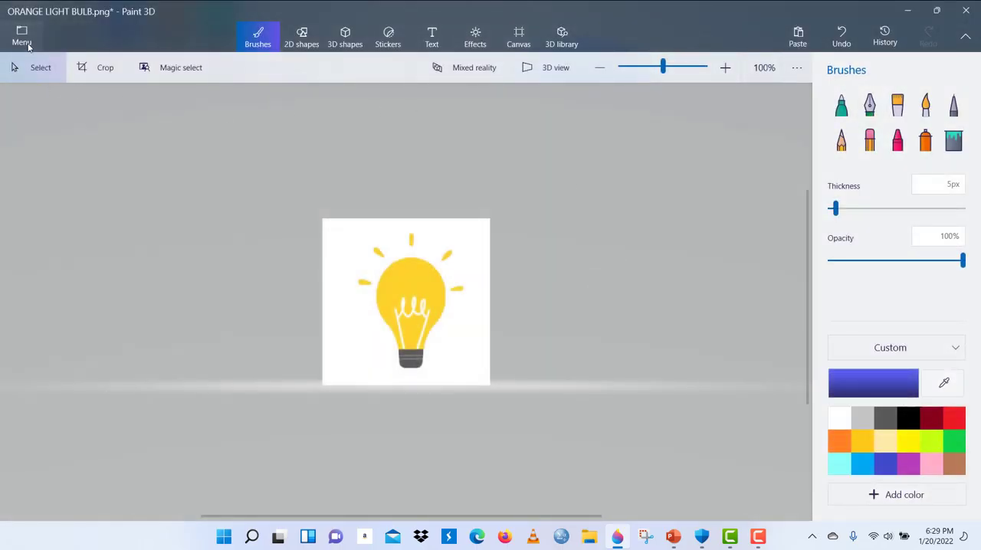
Step: Export another PNG image copy, this time with transparency left unchecked
click(22, 37)
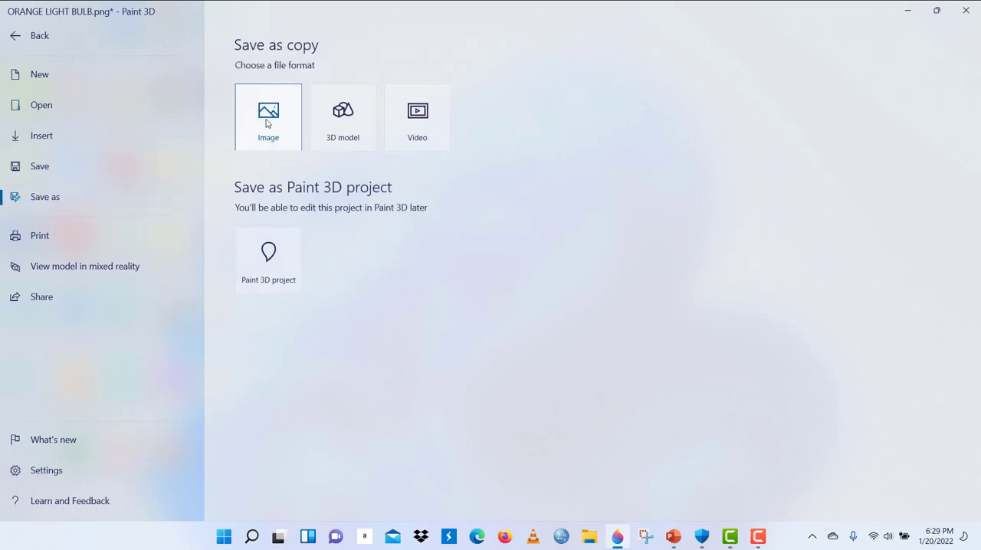
click(268, 116)
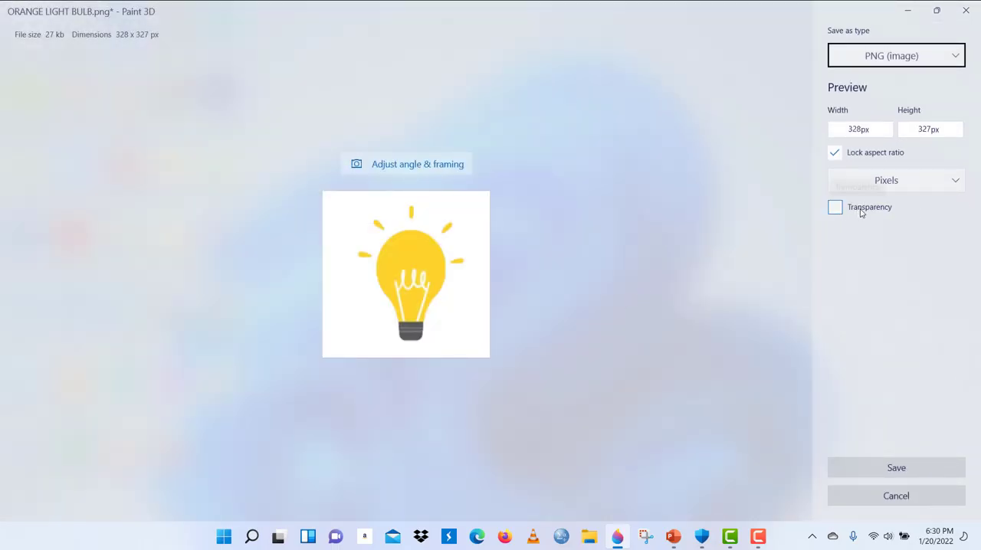
mouse_move(834, 207)
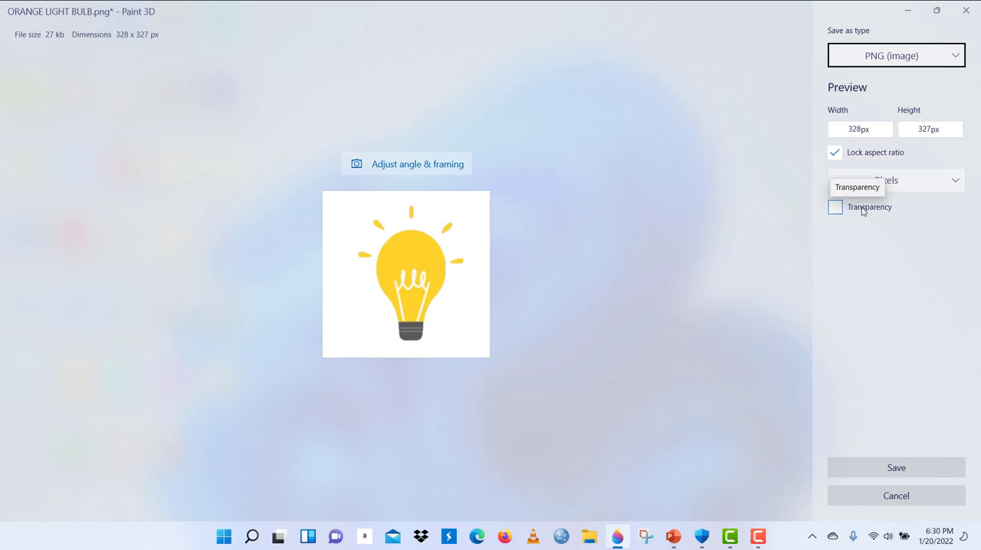
mouse_move(855, 211)
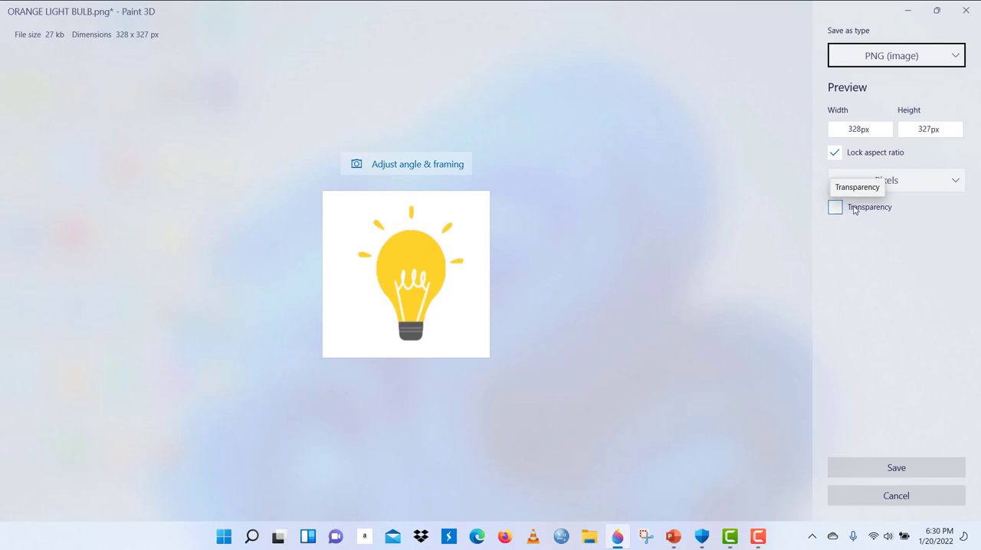
mouse_move(898, 448)
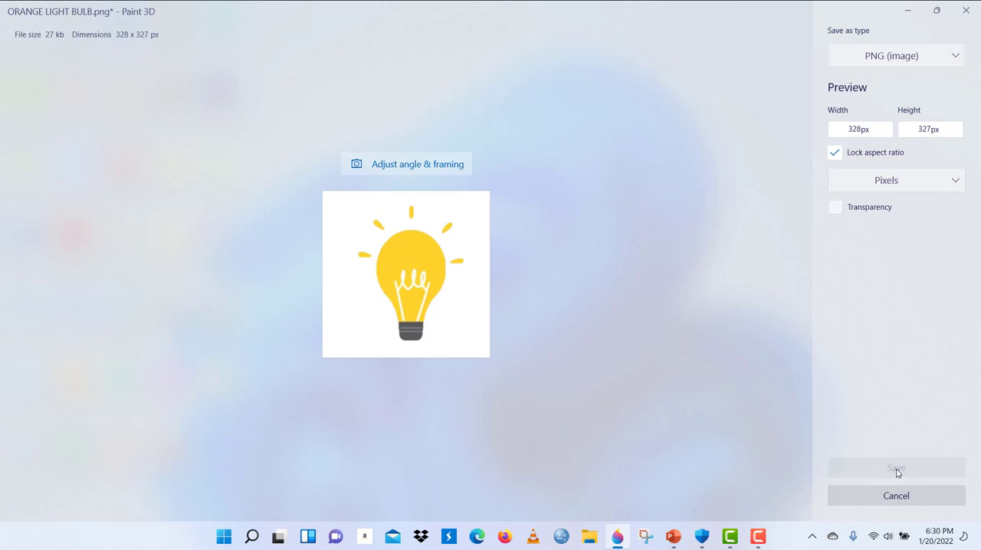
click(896, 467)
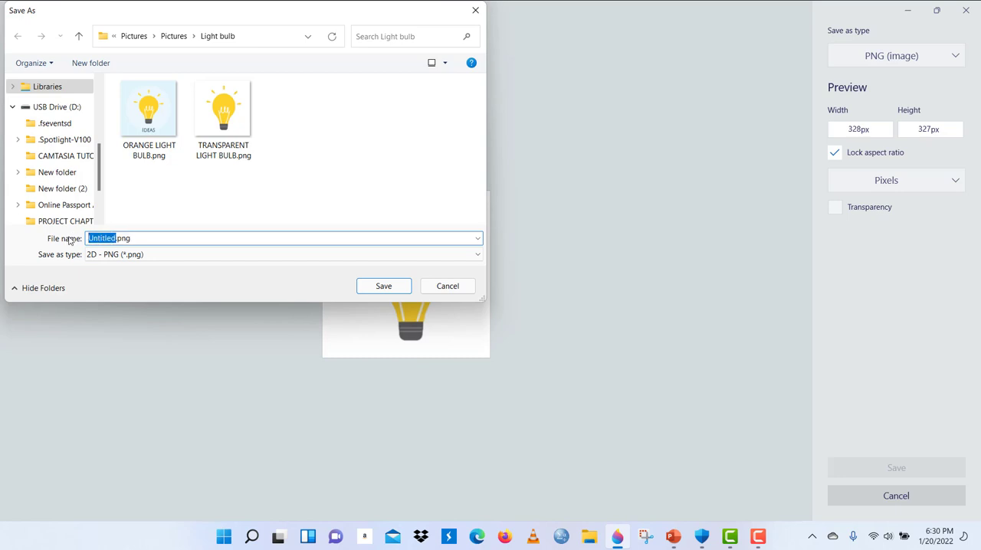
Step: Name the copy UNTRANSPARENT LIGHT BULB.png, correcting a typo, and save it in the Light bulb folder
text(UNTR.png)
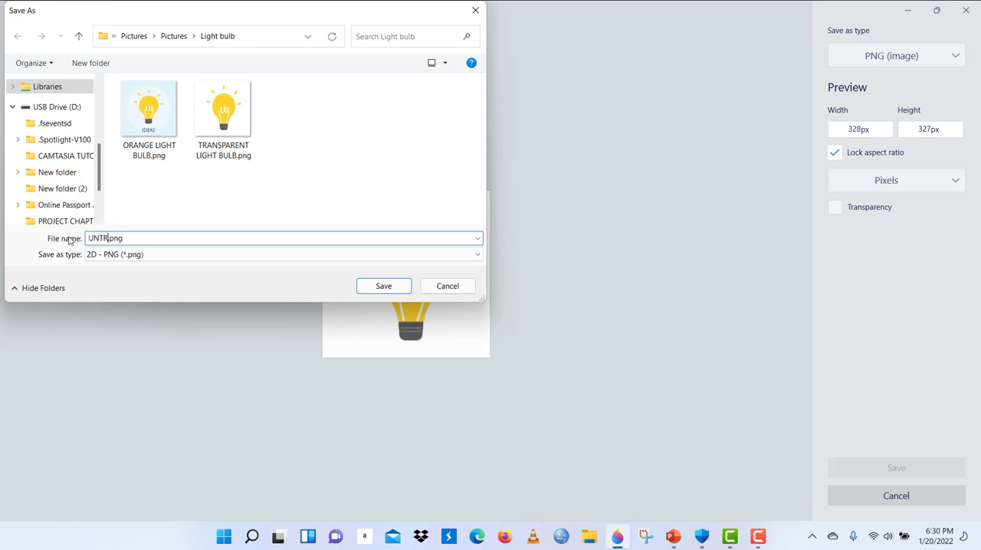
text(ASNPARN)
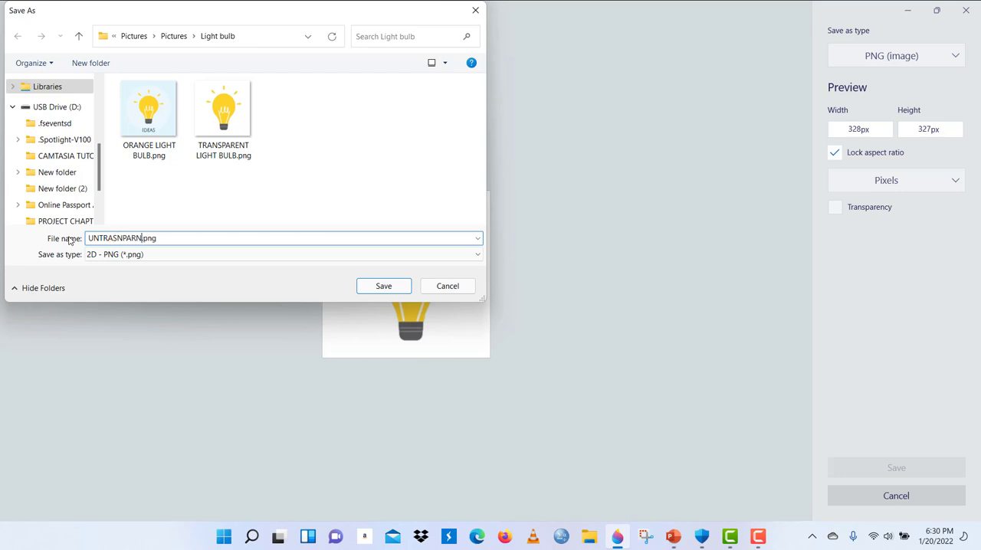
text(T)
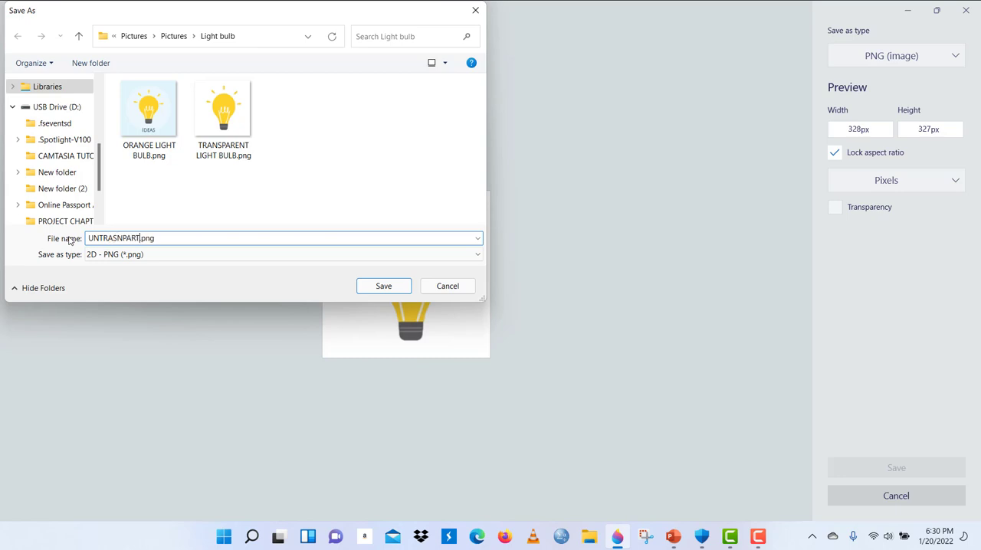
key(Backspace)
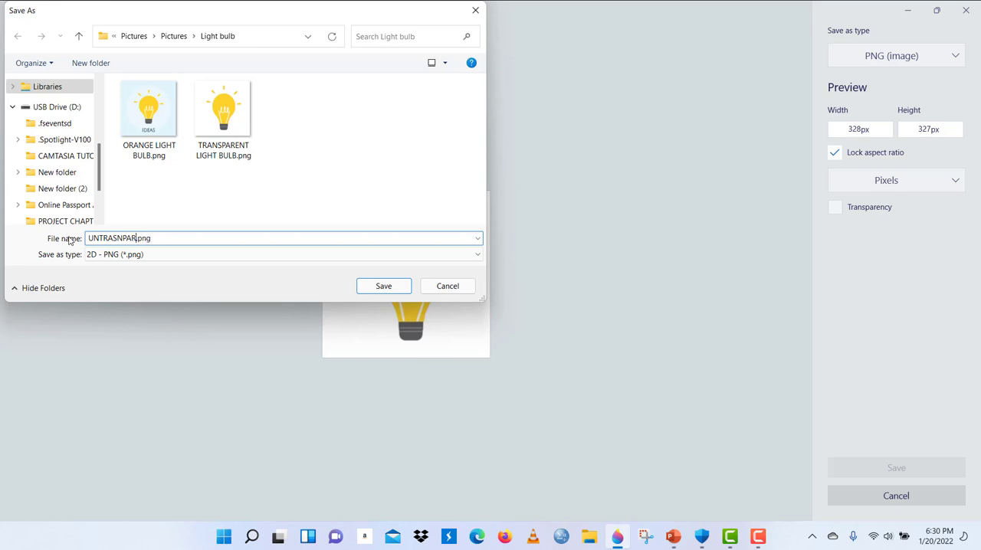
text(PARENT LIGHT BULB)
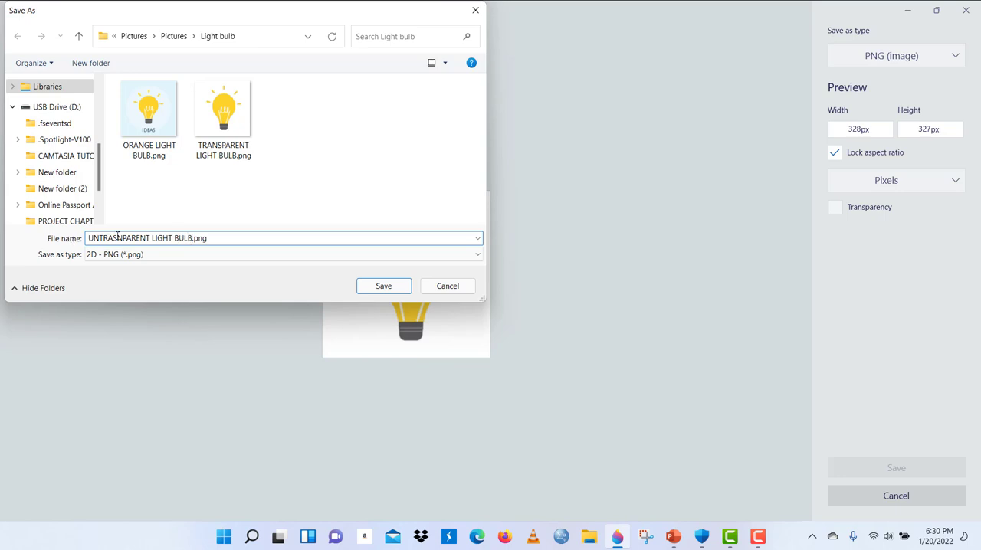
text(UNTRANSPARENT LIGHT BULB.png)
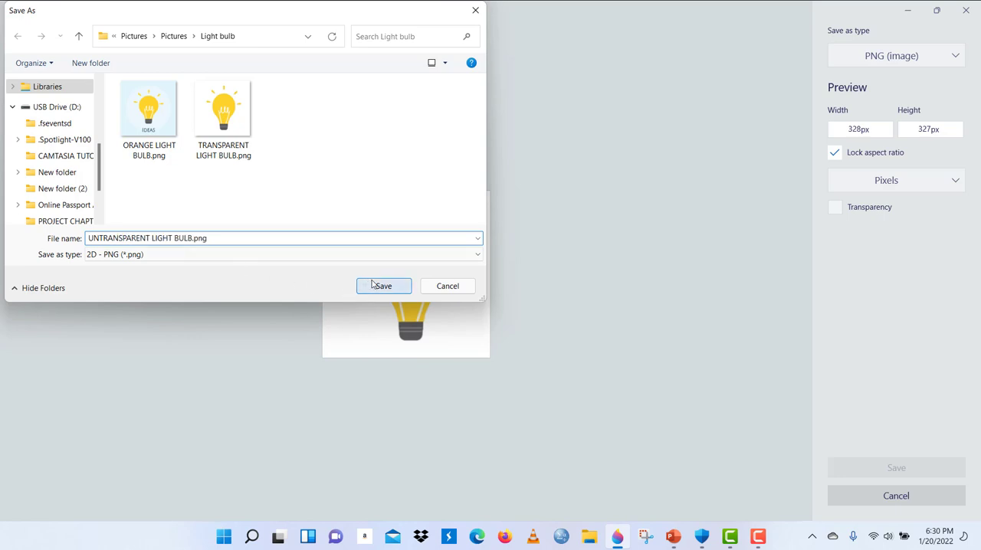
click(383, 285)
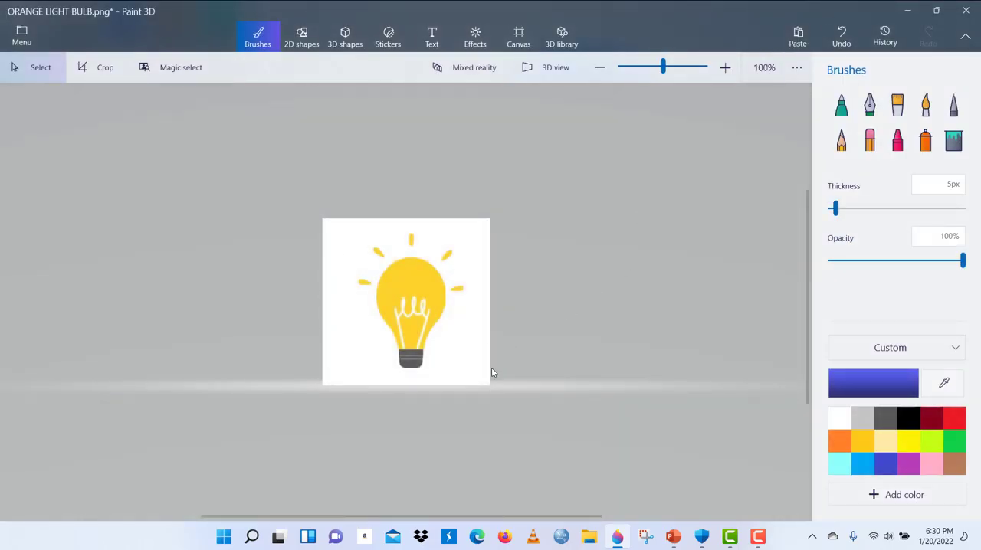
mouse_move(967, 11)
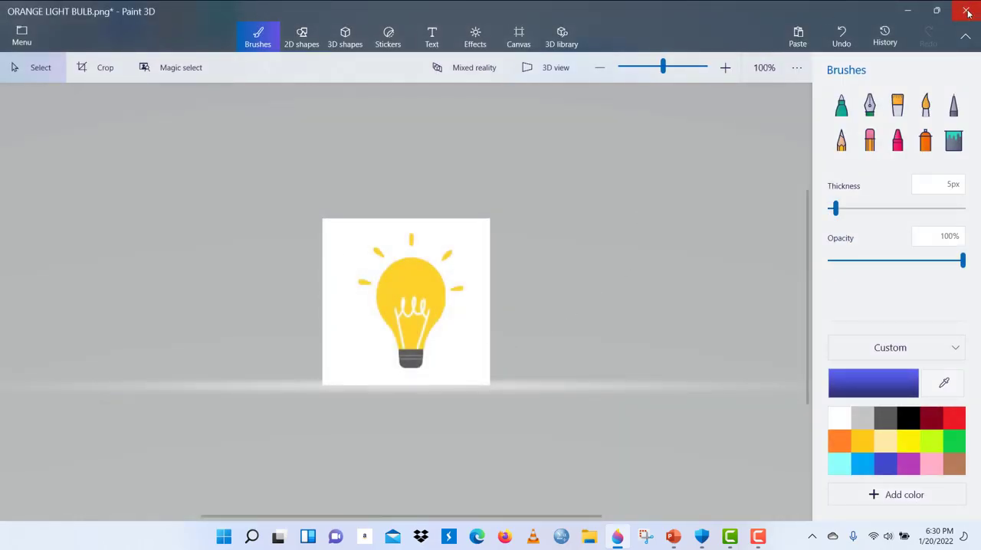
Step: Close Paint 3D without saving changes and switch to the PowerPoint presentation
click(965, 11)
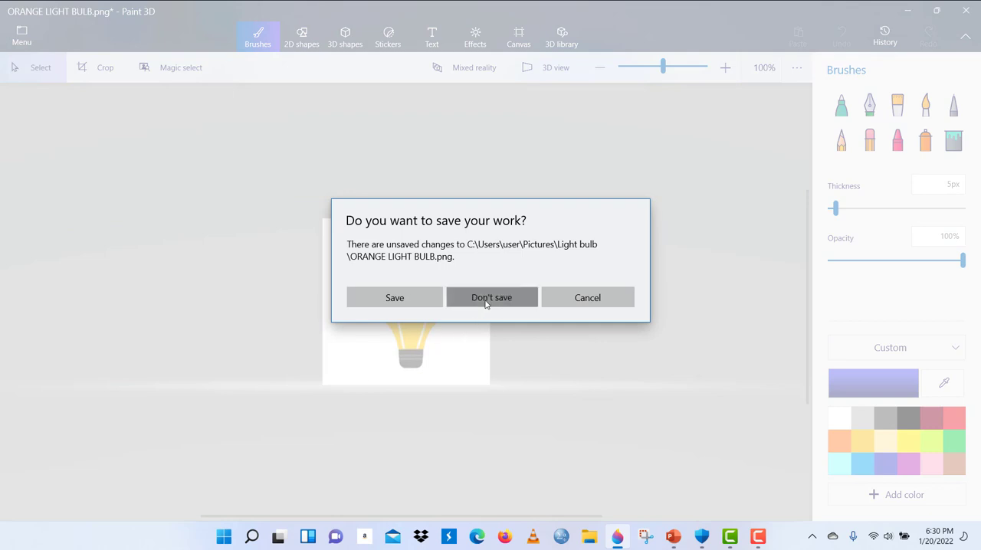
click(491, 297)
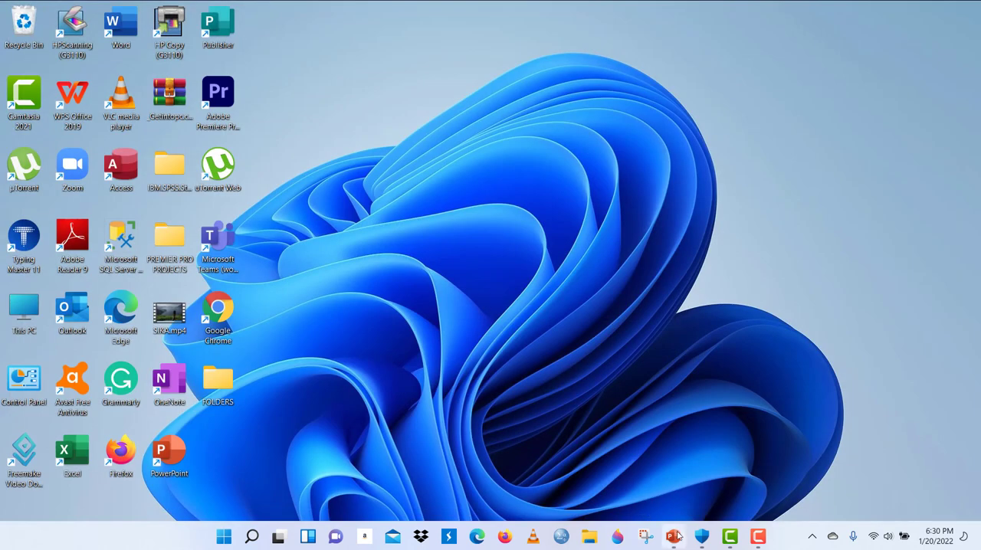
click(672, 536)
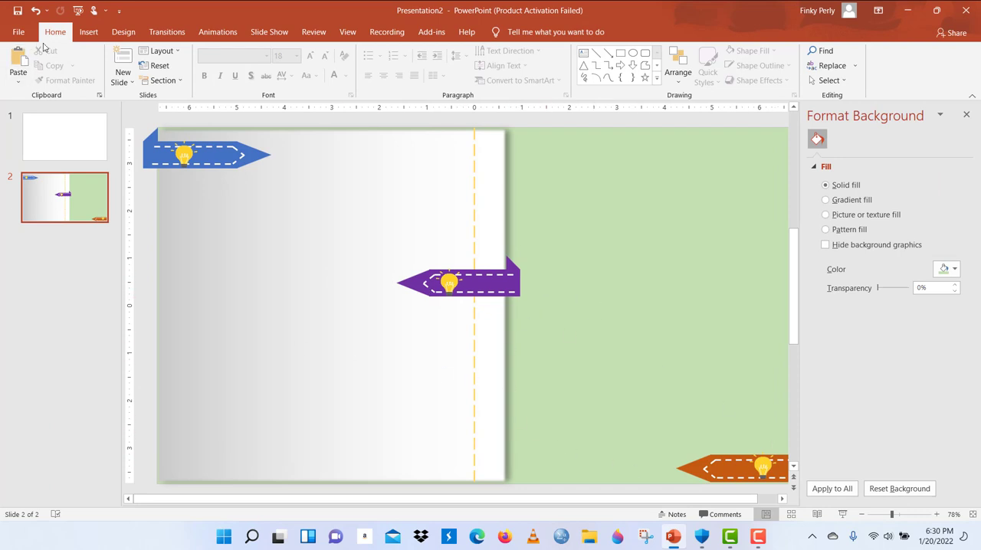
Step: Insert ORANGE LIGHT BULB.png as a picture onto slide 2 beside the arrow shapes
click(89, 31)
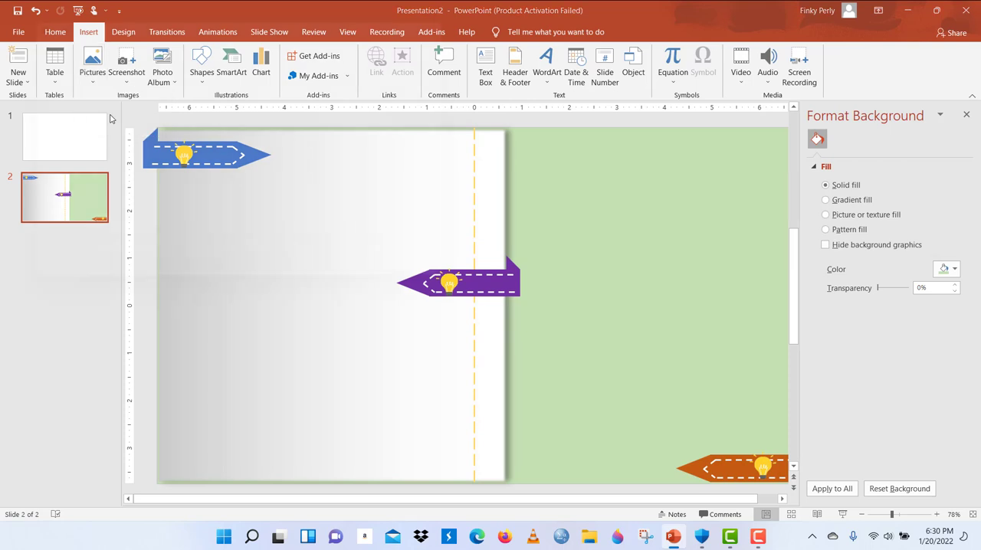
click(92, 65)
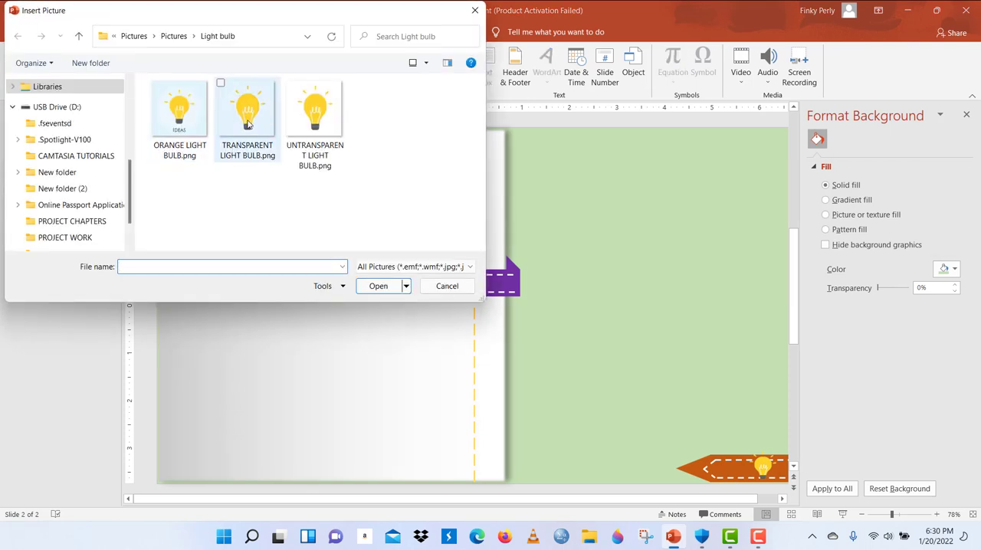
click(180, 111)
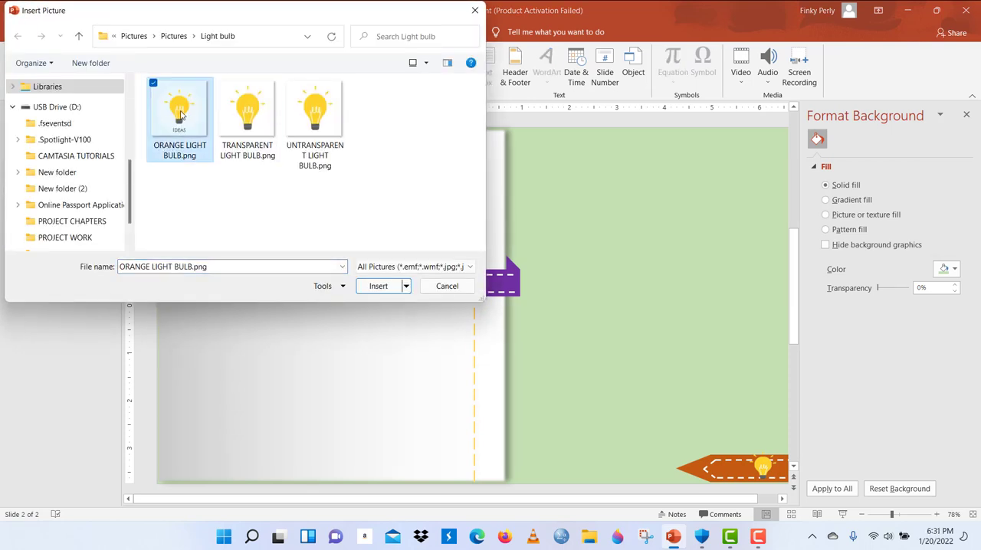
click(377, 285)
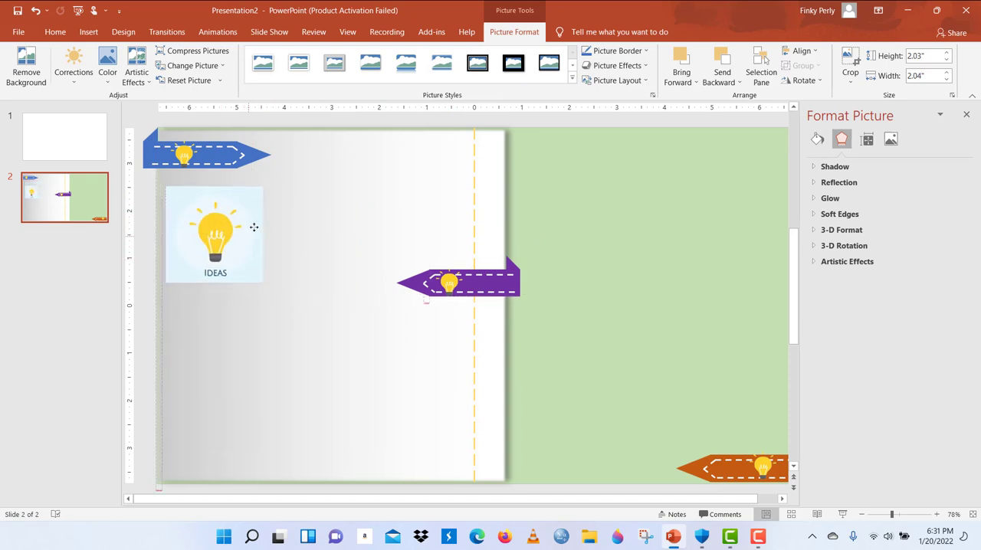
Step: Insert TRANSPARENT LIGHT BULB.png from this device onto slide 2
click(89, 30)
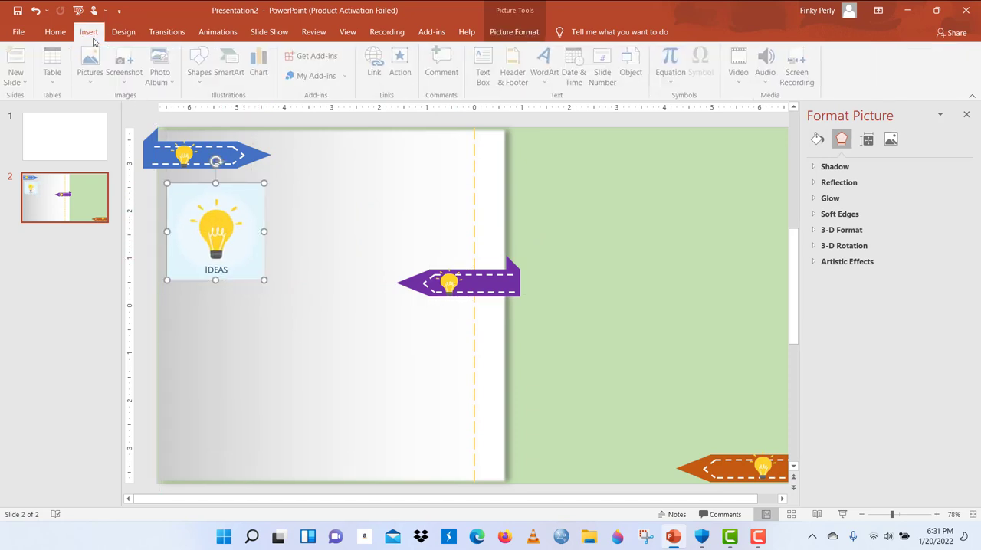
click(91, 64)
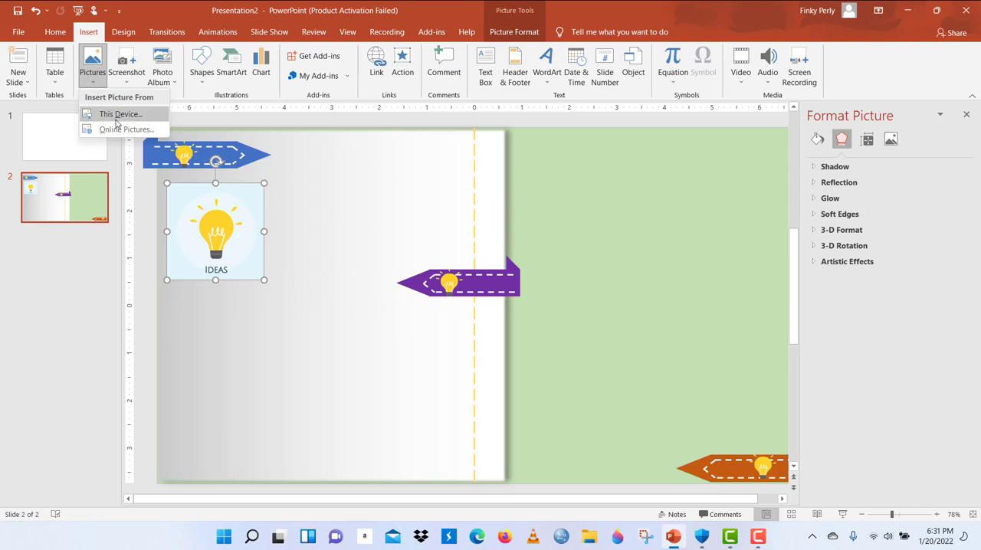
click(119, 114)
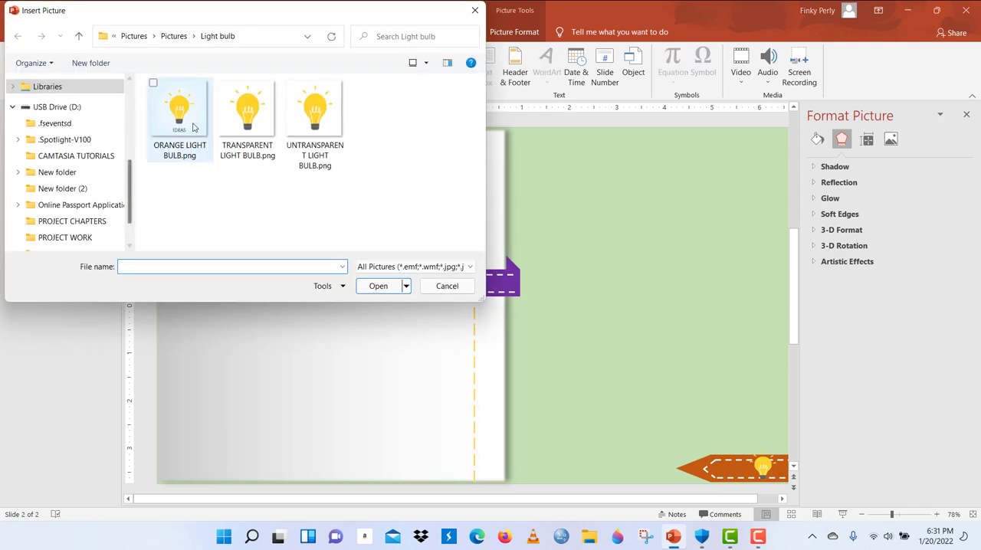
mouse_move(247, 107)
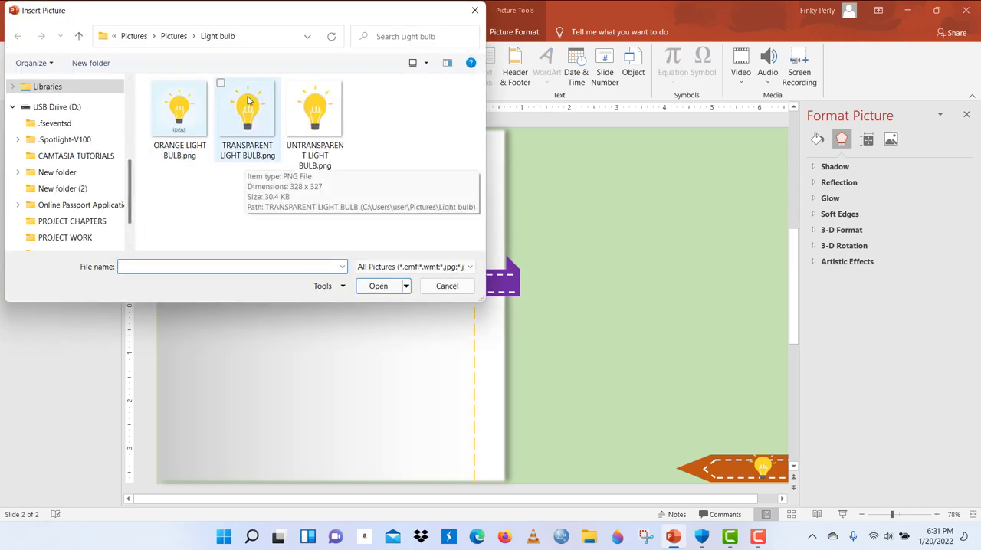
double_click(247, 107)
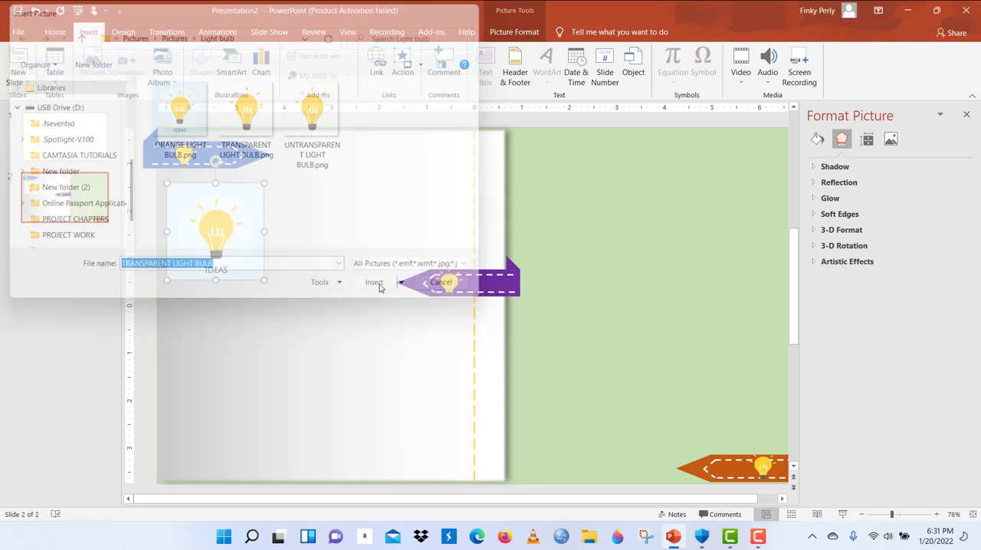
Step: Shrink the transparent bulb and place it on the white page below the IDEAS picture
click(374, 282)
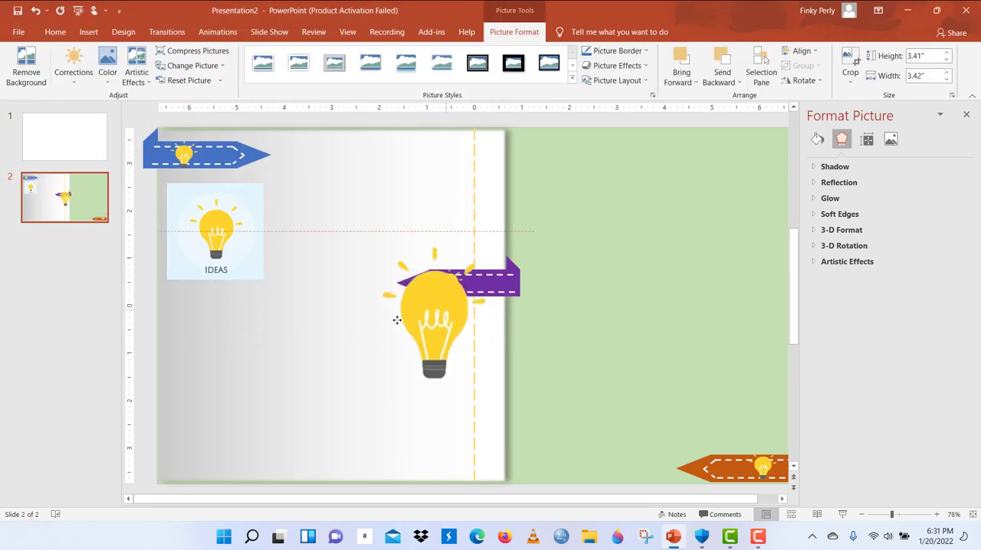
drag(435, 322, 228, 360)
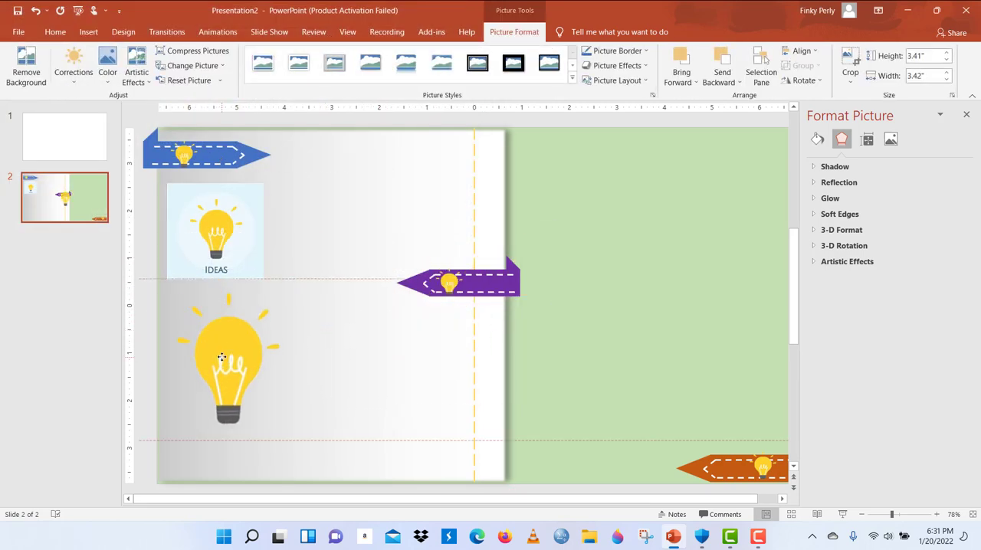
drag(228, 360, 558, 332)
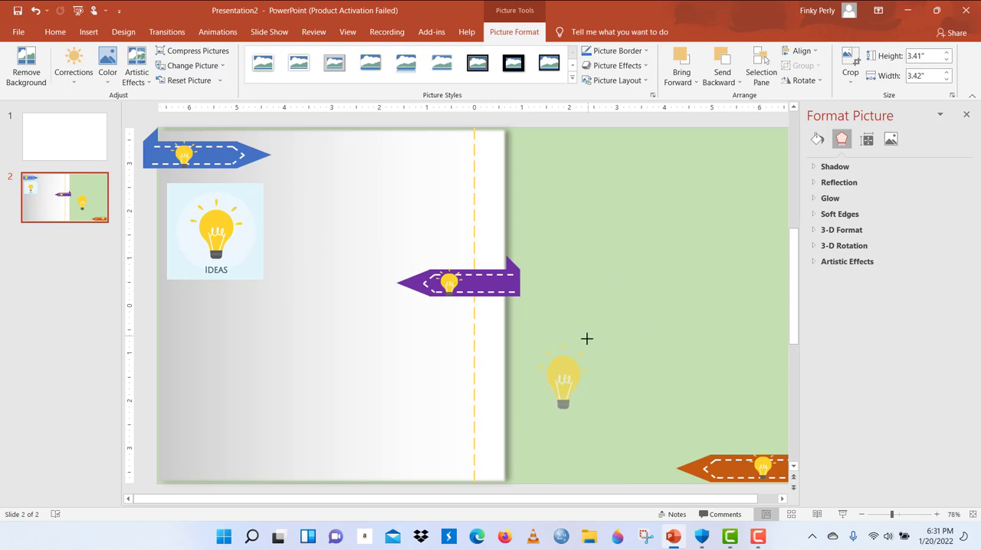
drag(564, 380, 303, 381)
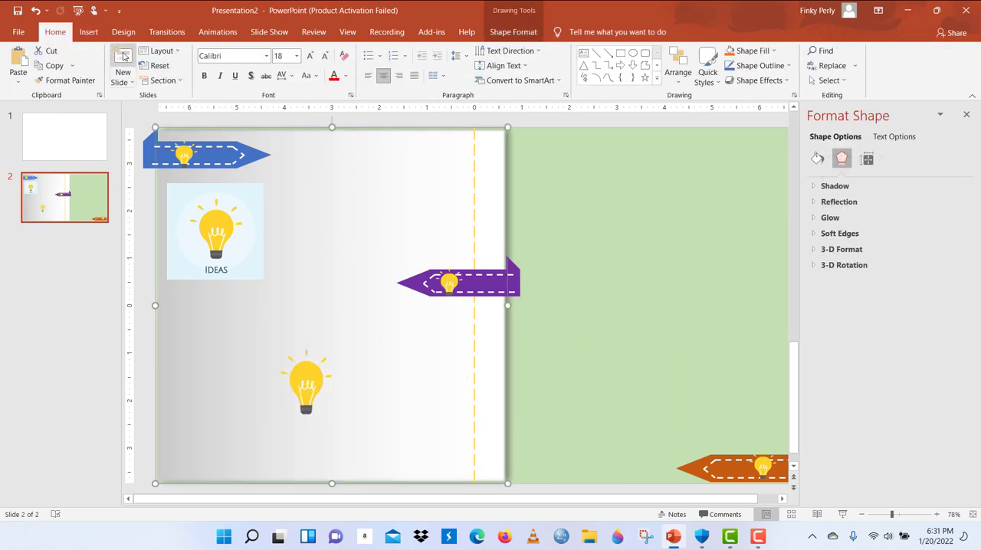
Step: Insert UNTRANSPARENT LIGHT BULB.png onto slide 2 and shrink it
click(89, 30)
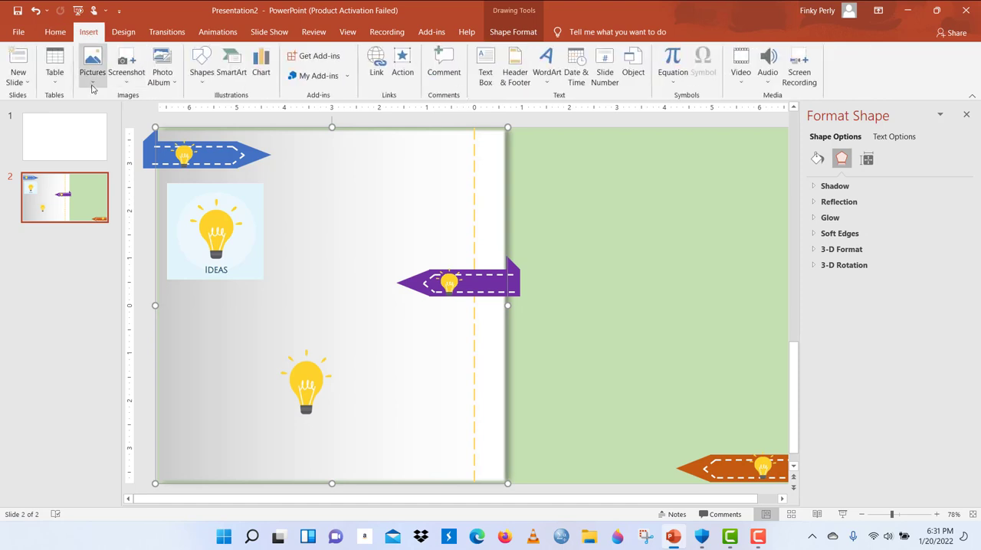
click(92, 64)
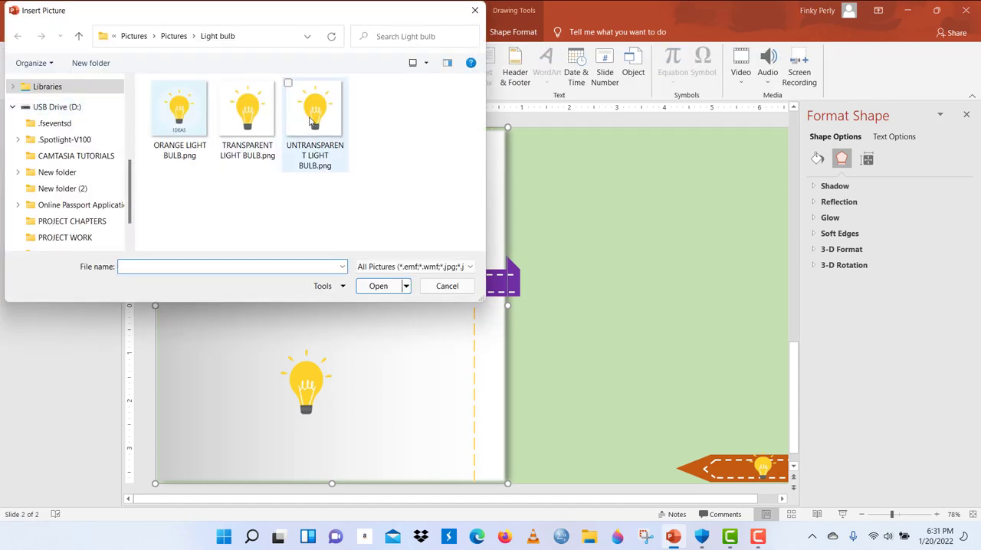
click(314, 107)
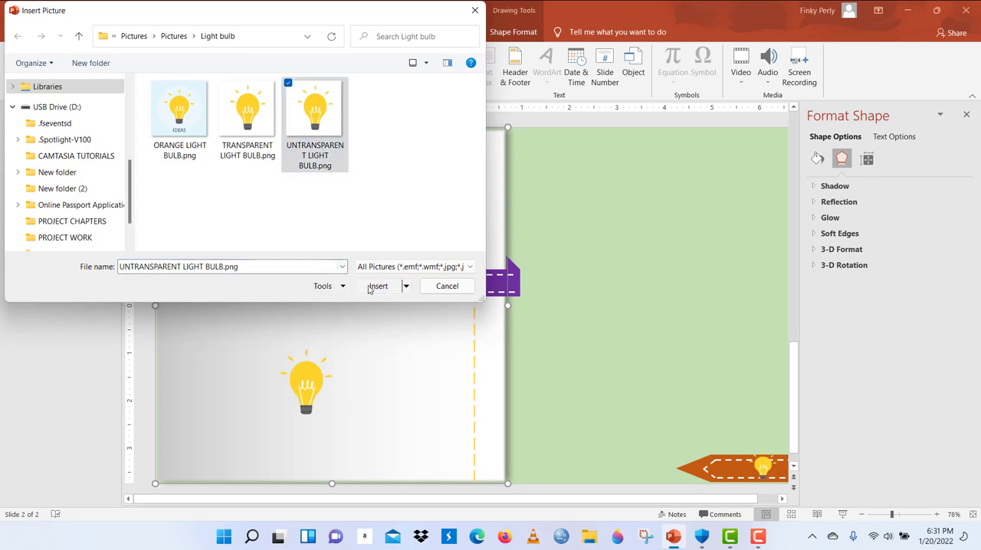
click(377, 285)
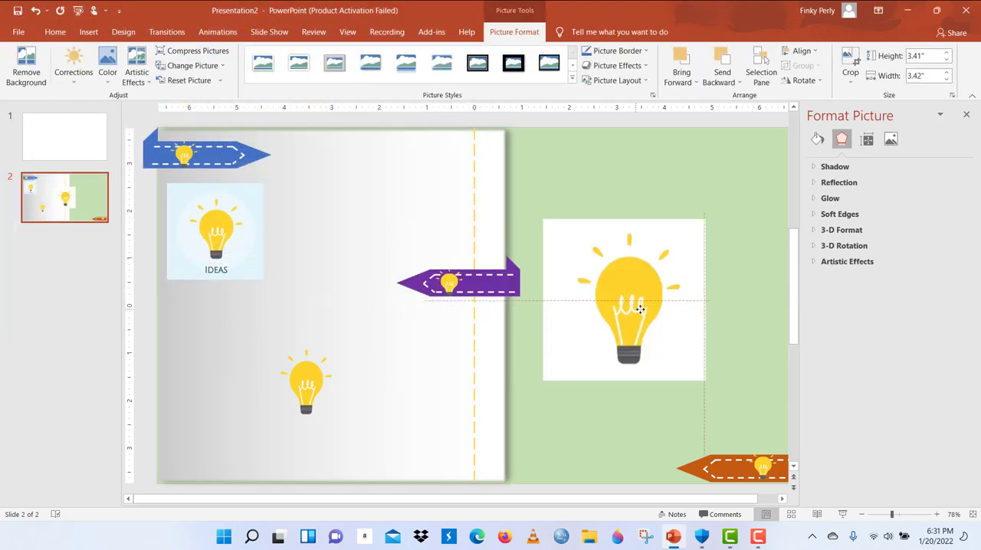
drag(622, 298, 641, 345)
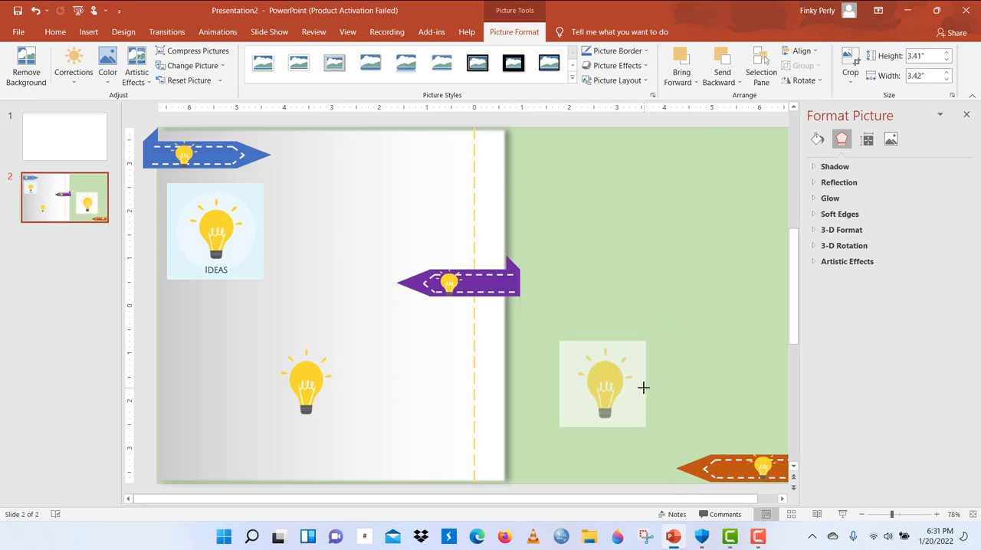
Step: Arrange the three bulb pictures in a vertical column on the green area, IDEAS on top
drag(603, 383, 576, 423)
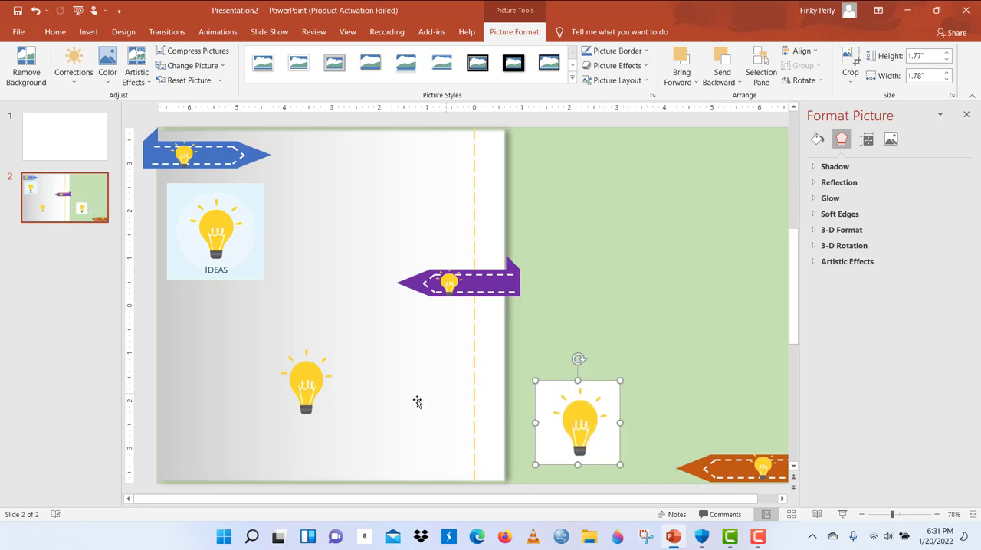
drag(576, 422, 589, 333)
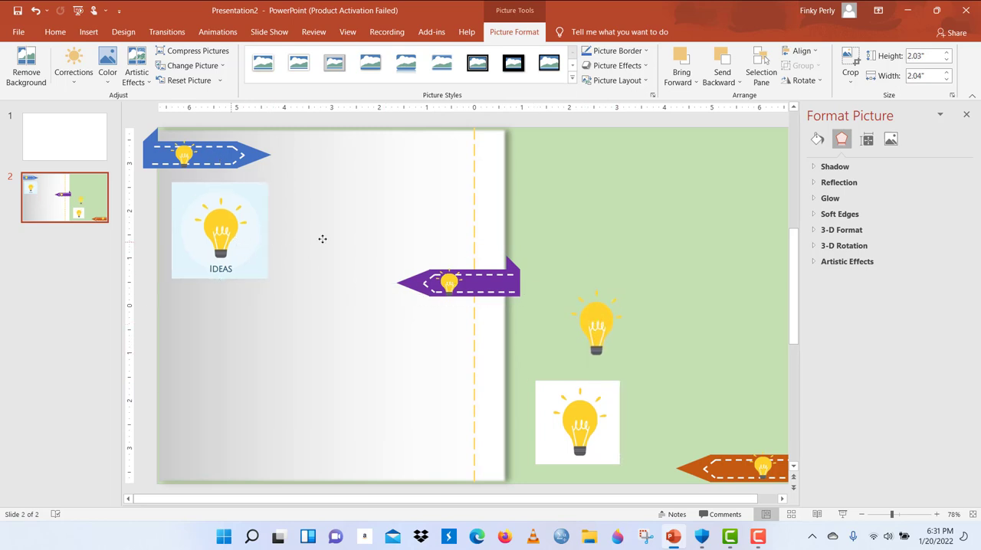
drag(221, 230, 616, 236)
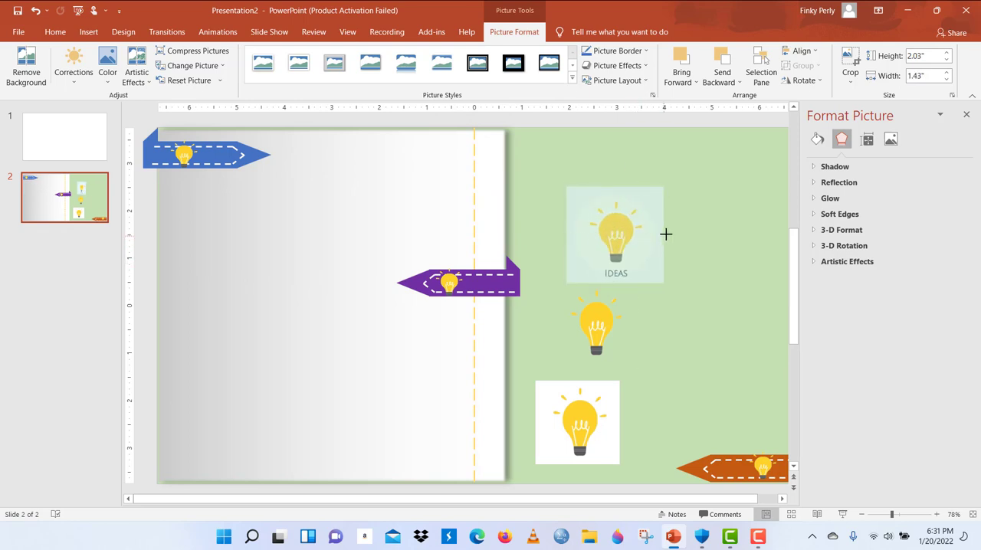
click(617, 233)
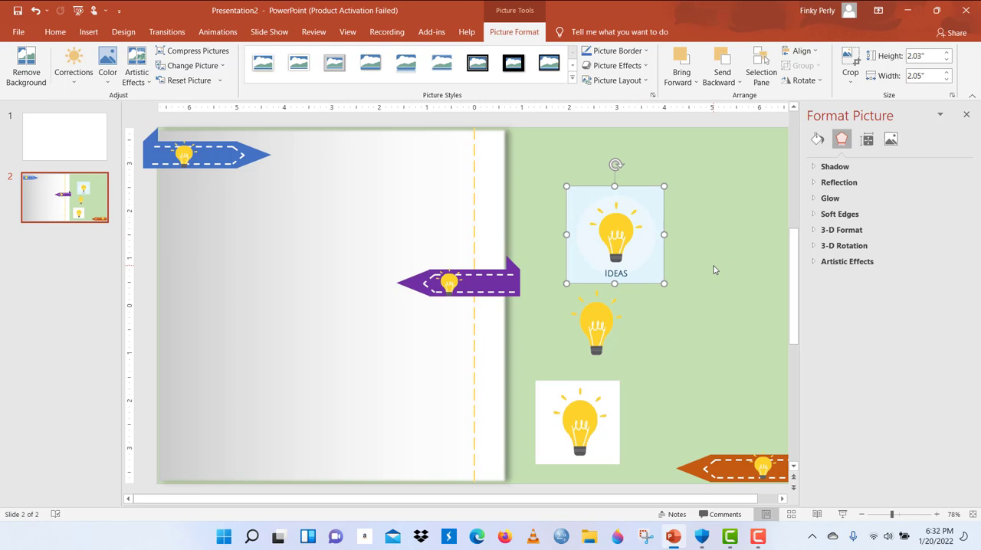